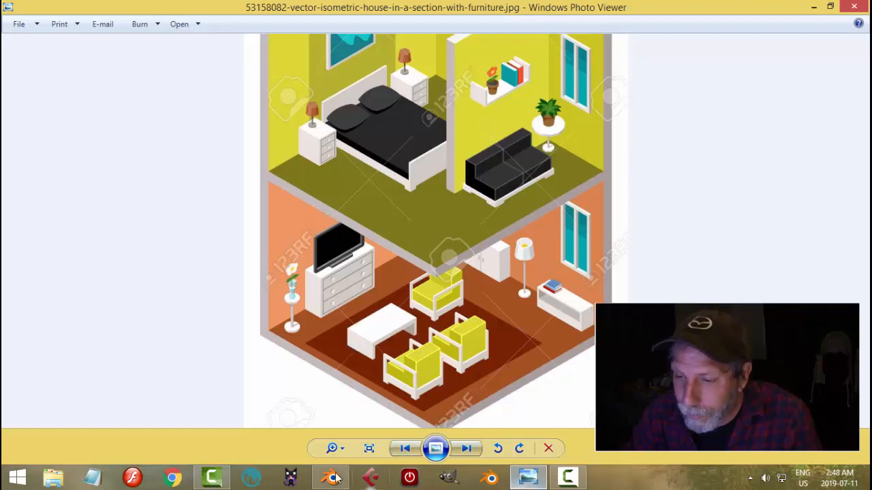
# Switch from the reference picture back to the Blender cutaway house model.
pyautogui.click(331, 477)
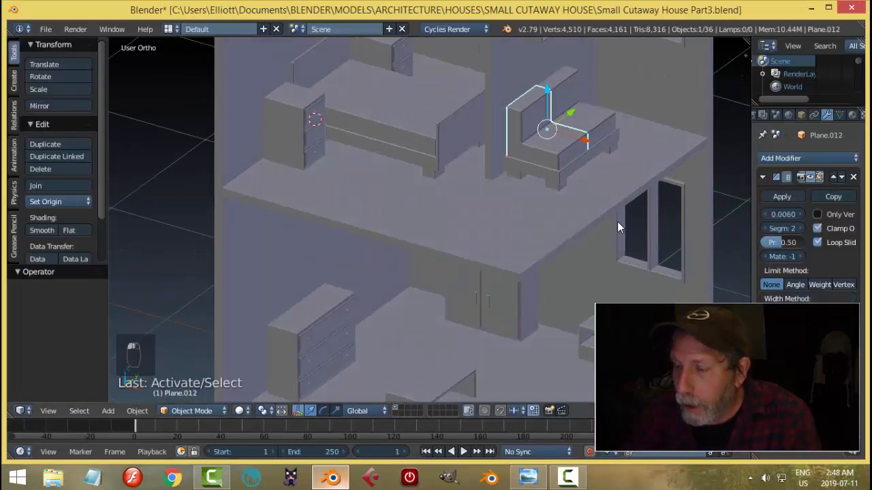
# Duplicate the upstairs seat, drop it to the ground floor, and rotate it 180 degrees.
pyautogui.press('shift+d')
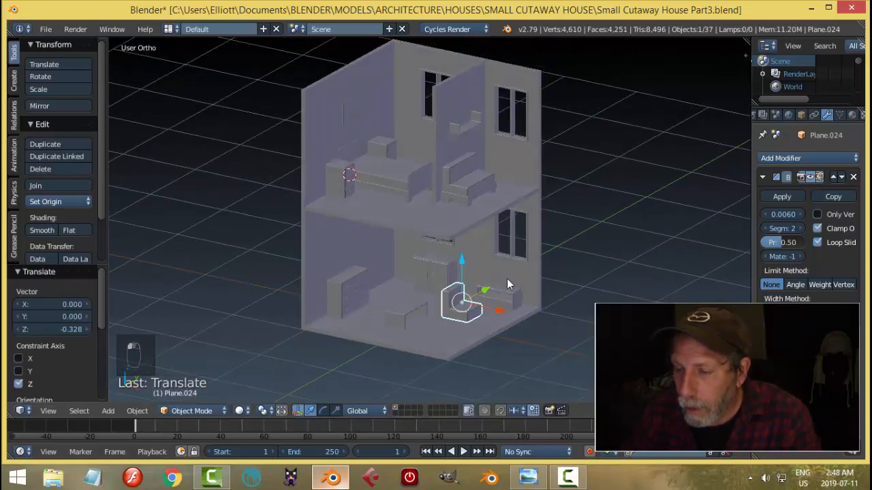
pyautogui.press('r')
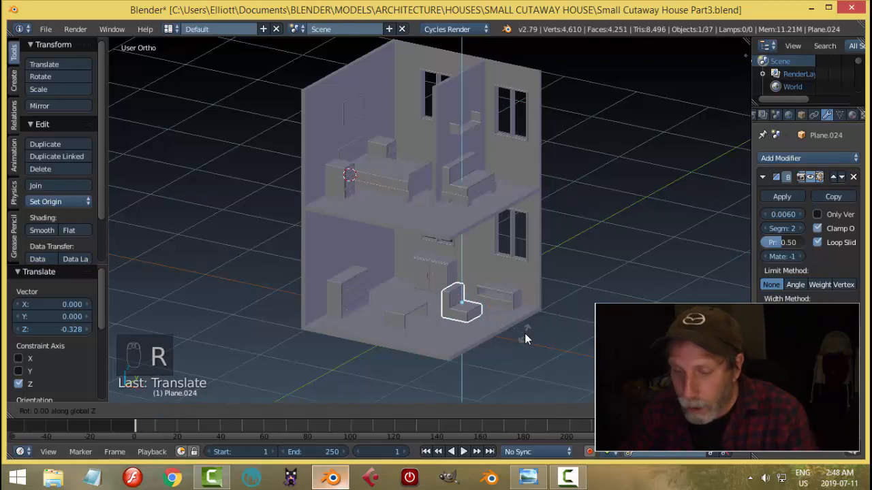
pyautogui.press('r')
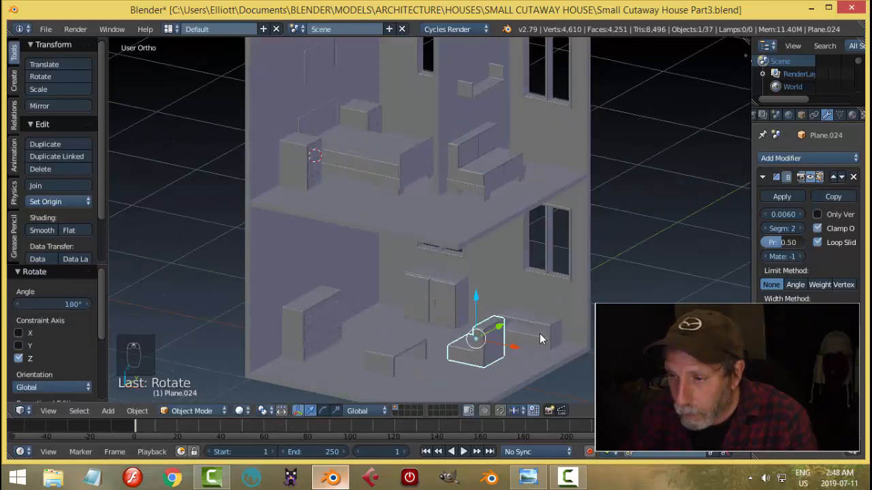
pyautogui.press('Tab')
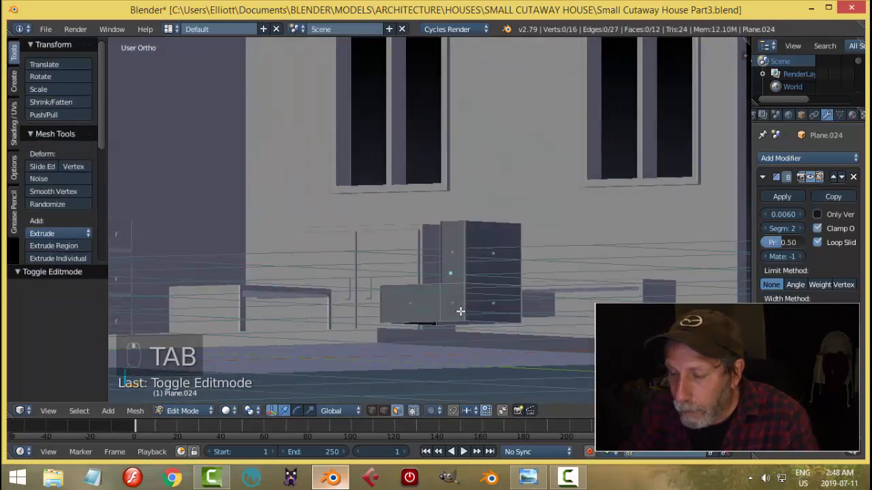
# Copy the armchair's bottom face and separate it into its own object.
pyautogui.click(476, 358)
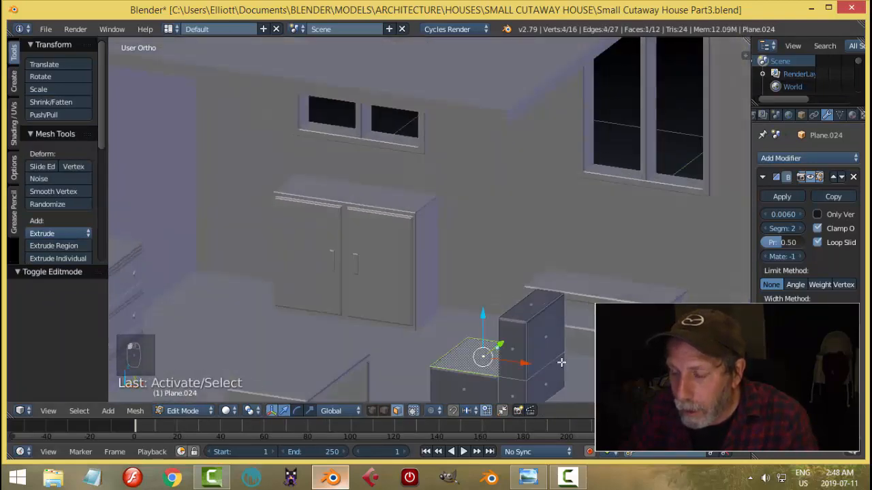
pyautogui.press('shift+d')
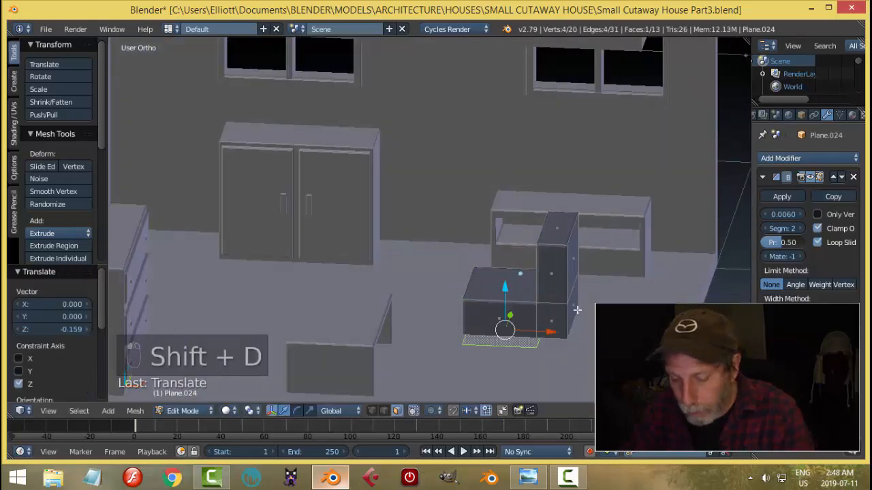
pyautogui.press('Tab')
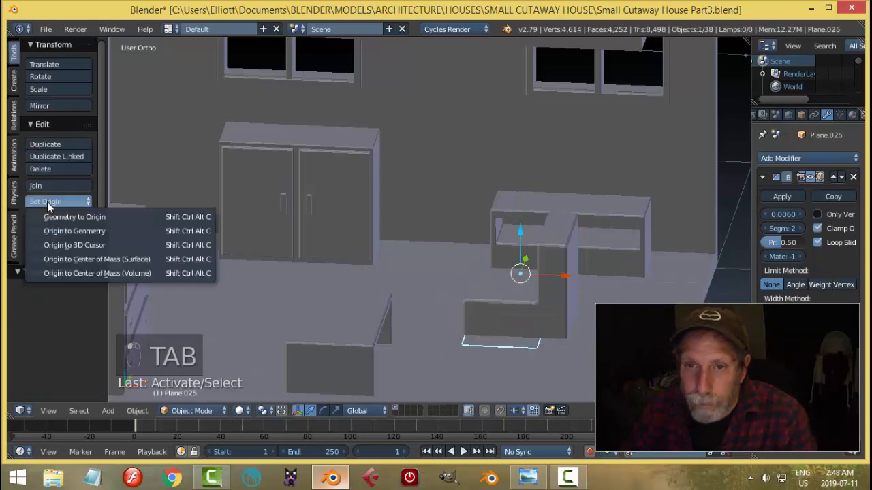
# Widen the new base plane along X in front view to span the chair.
pyautogui.press('Tab')
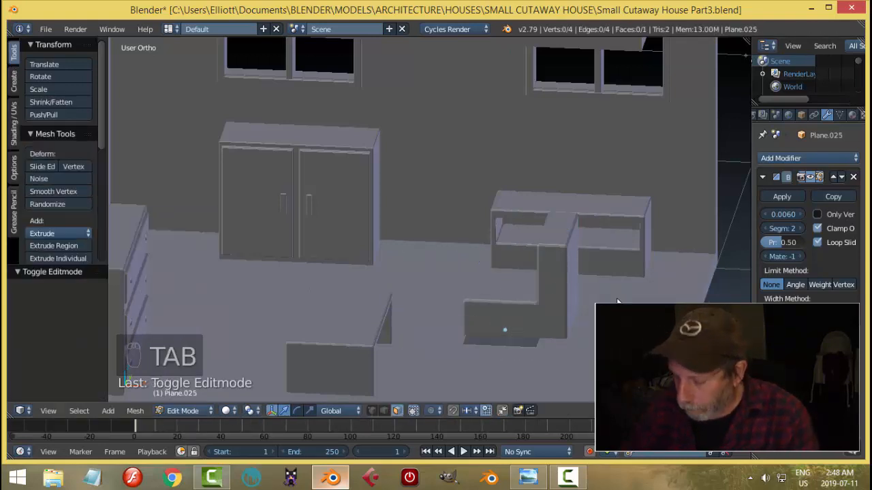
pyautogui.press('a')
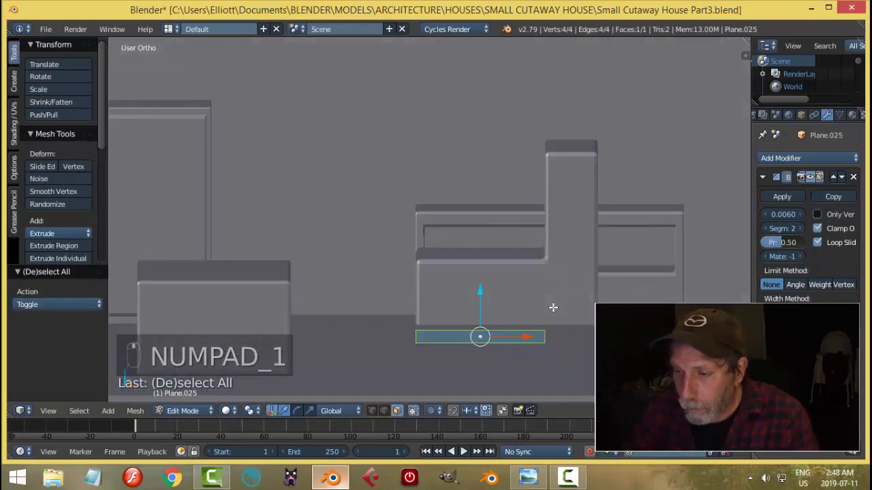
pyautogui.press('a')
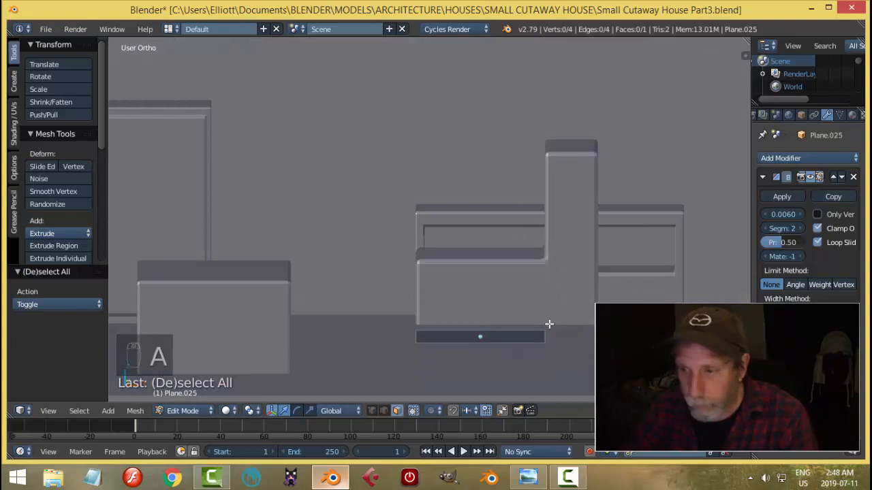
pyautogui.press('ctrl+tab')
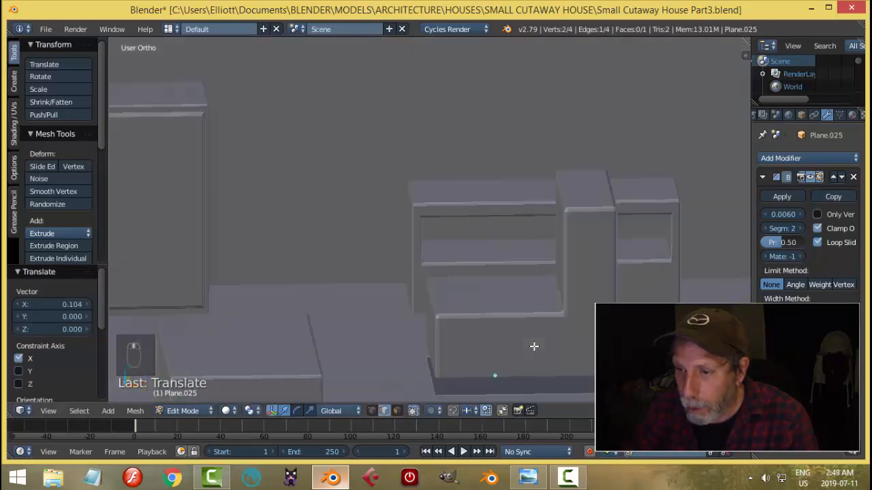
pyautogui.press('a')
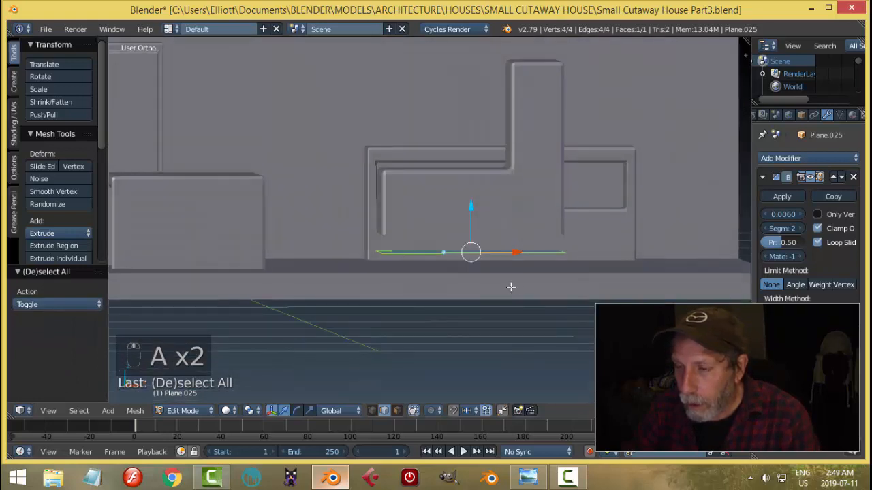
# Extrude the base plane upward into a thin block.
pyautogui.press('e')
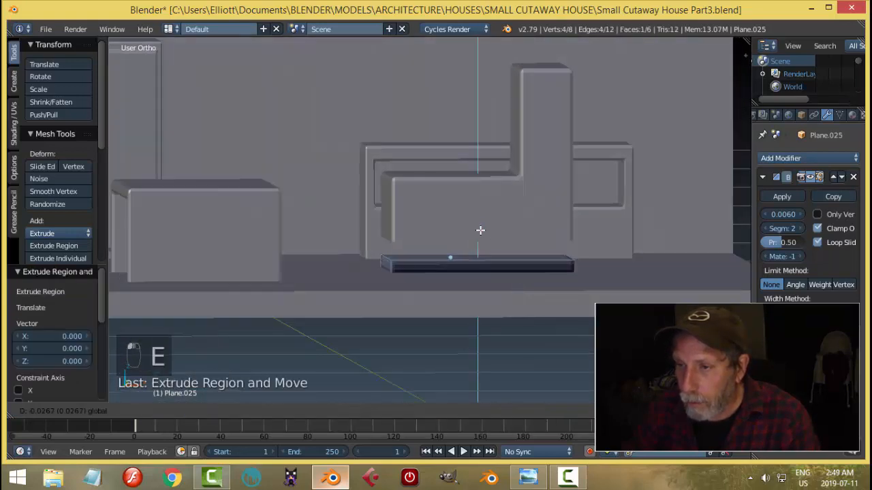
pyautogui.press('a')
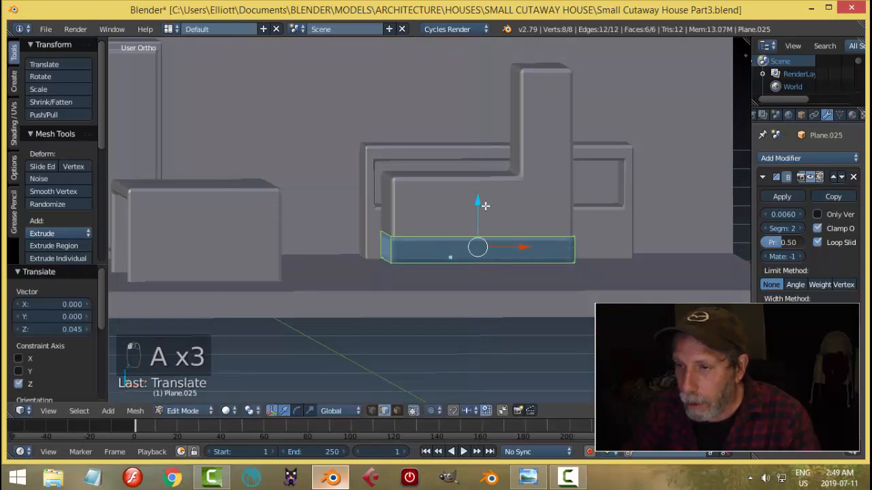
pyautogui.press('a')
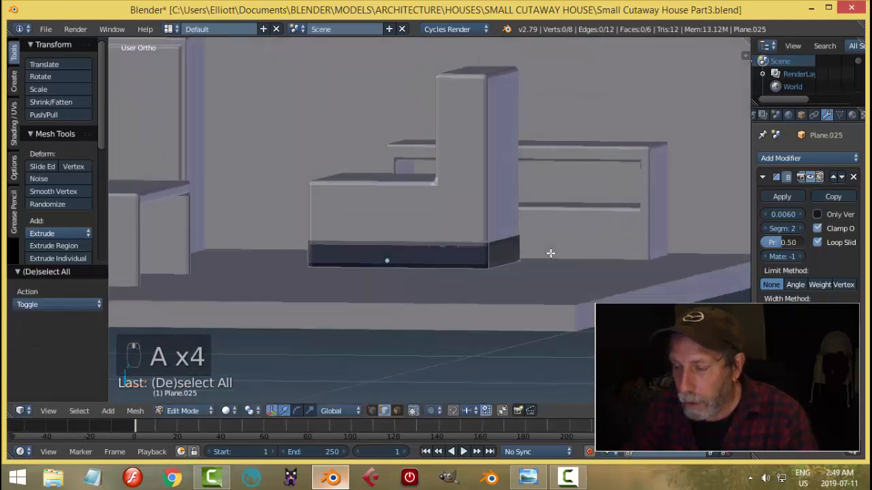
# Switch to edge select, return to object mode, check from top view, and show the reference.
pyautogui.press('ctrl+tab')
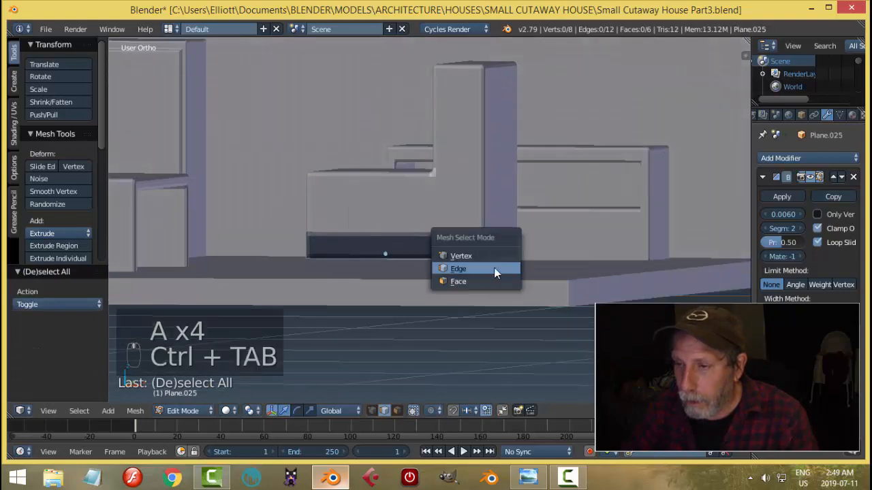
pyautogui.click(458, 282)
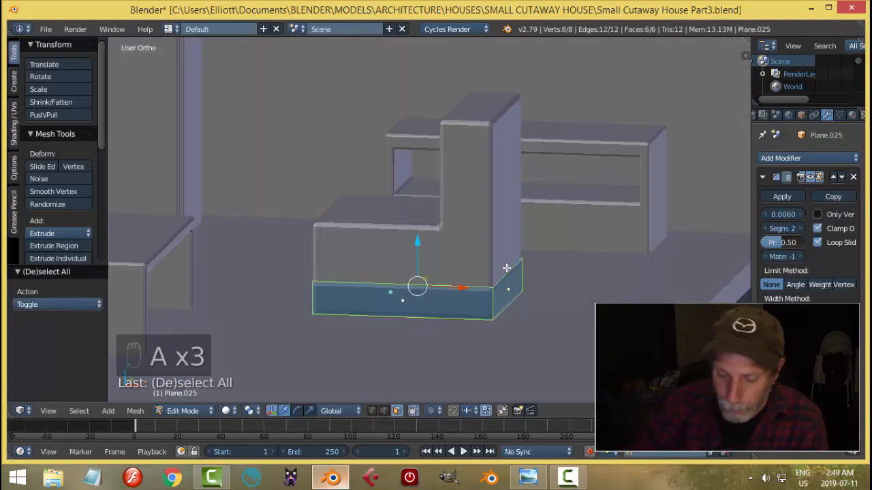
pyautogui.press('Tab')
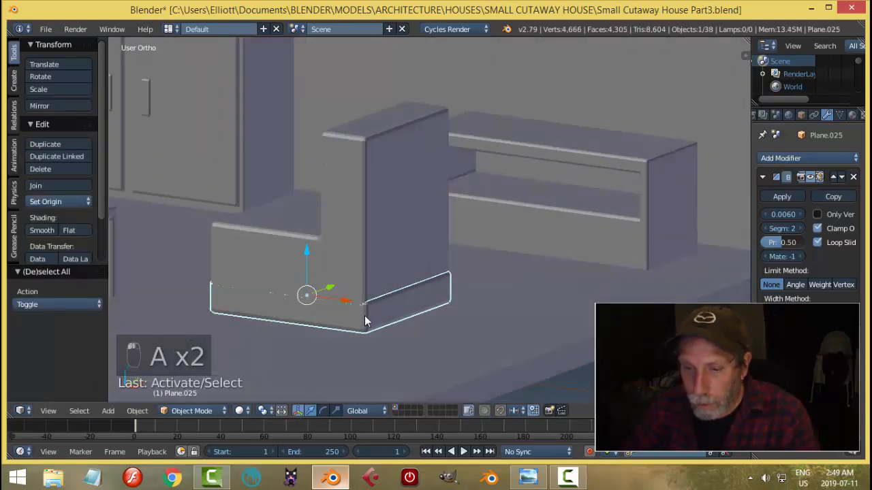
pyautogui.press('a')
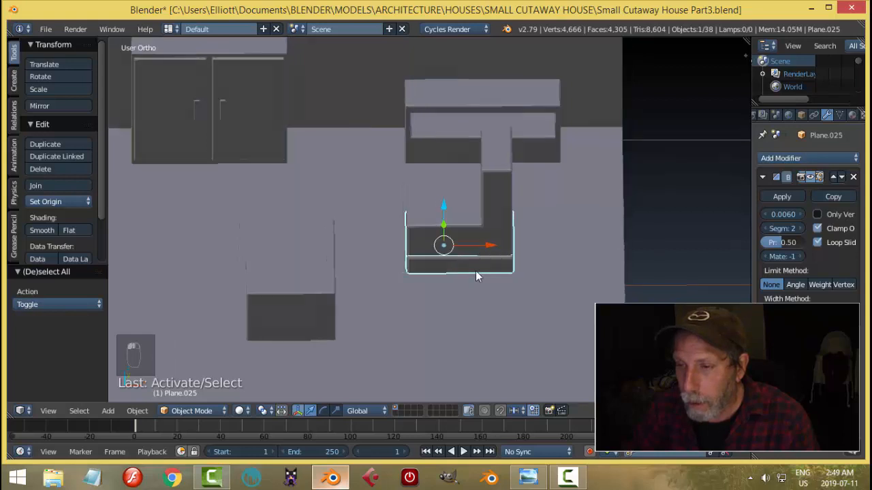
pyautogui.click(528, 478)
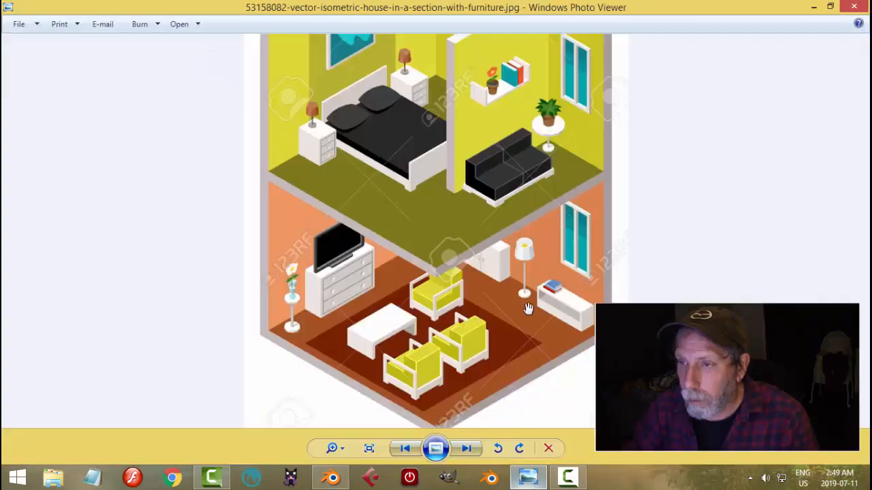
pyautogui.moveTo(377, 460)
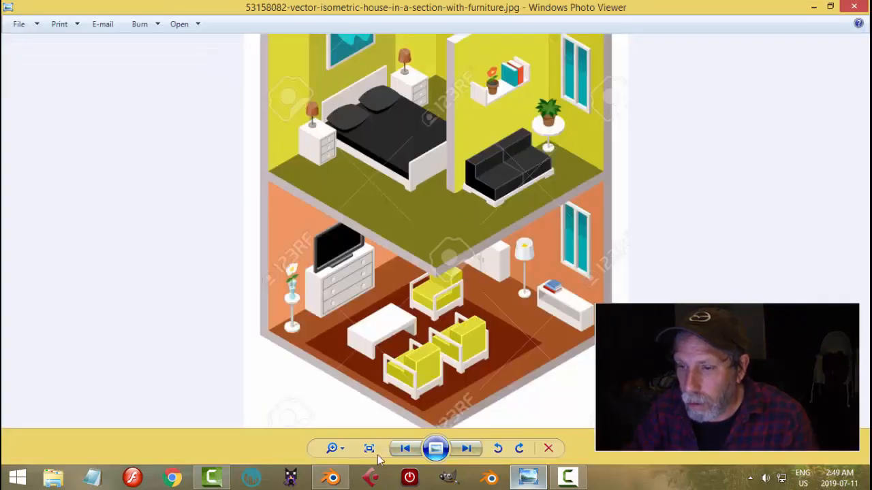
# Hide the armchair and slightly enlarge the base block in edit mode.
pyautogui.click(329, 477)
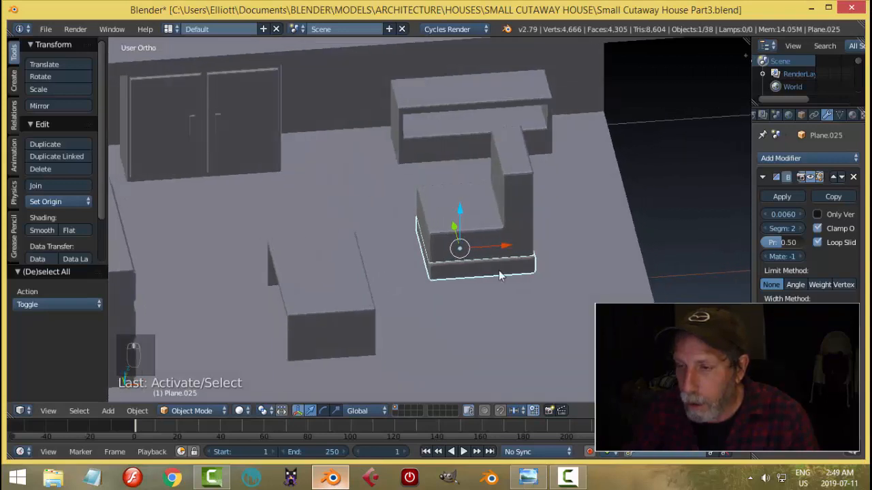
pyautogui.press('h')
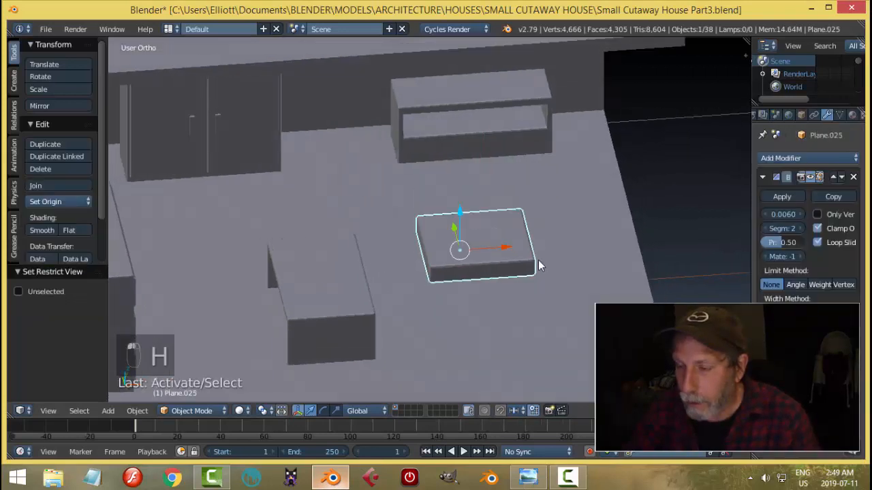
pyautogui.press('Tab')
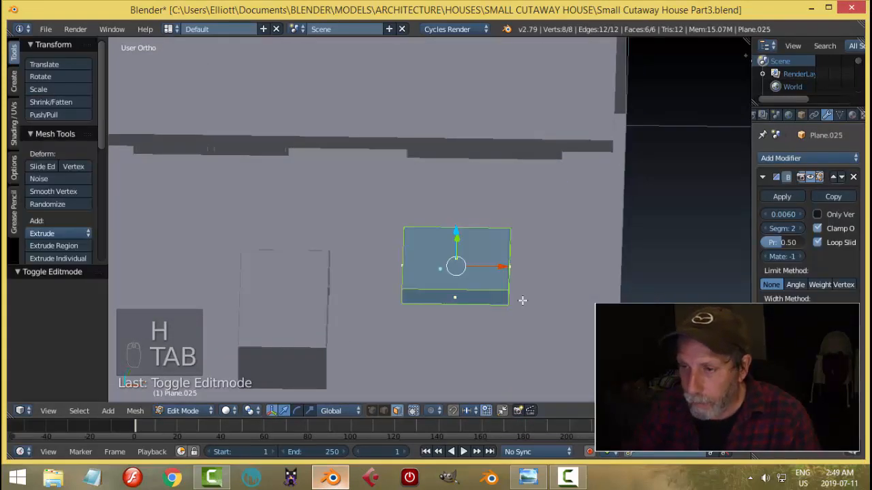
pyautogui.press('s')
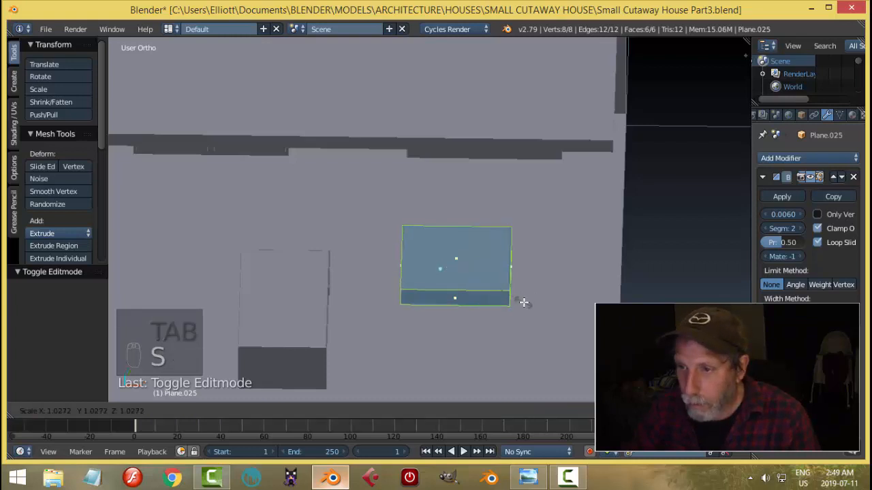
# Add edge loops across the block and spread them toward its edges in X and Y.
pyautogui.press('a')
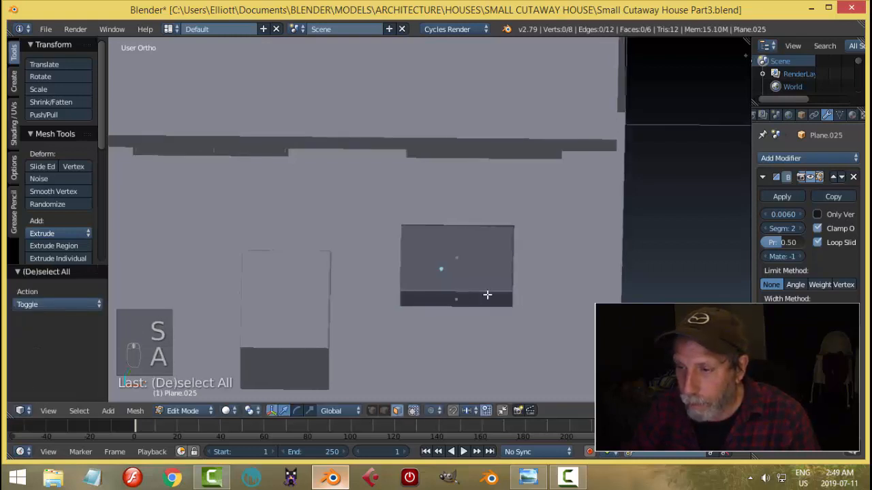
pyautogui.press('ctrl+r')
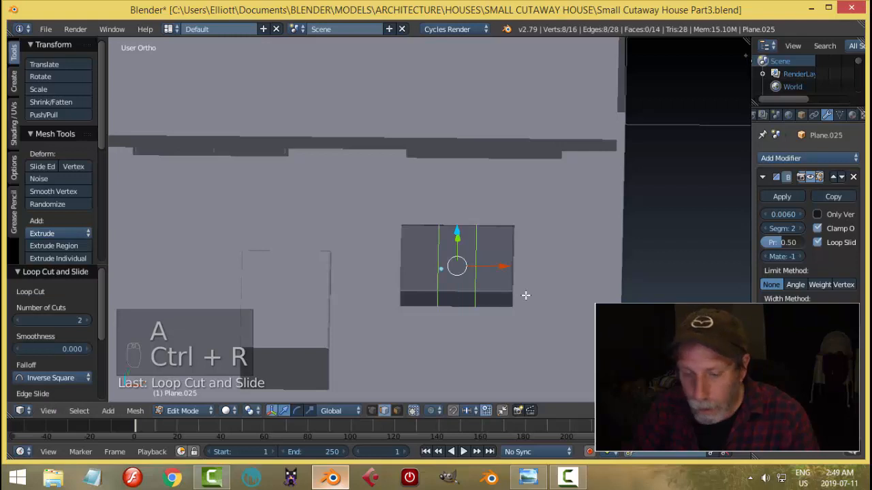
pyautogui.press('s')
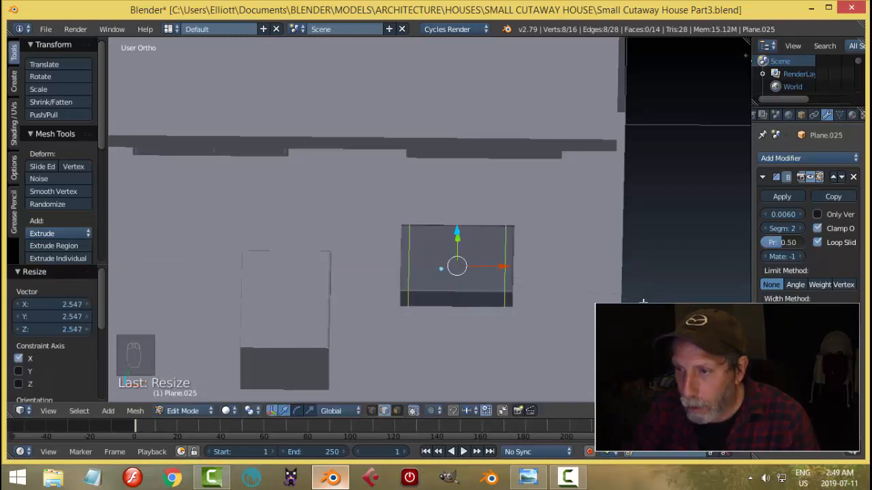
pyautogui.press('ctrl+r')
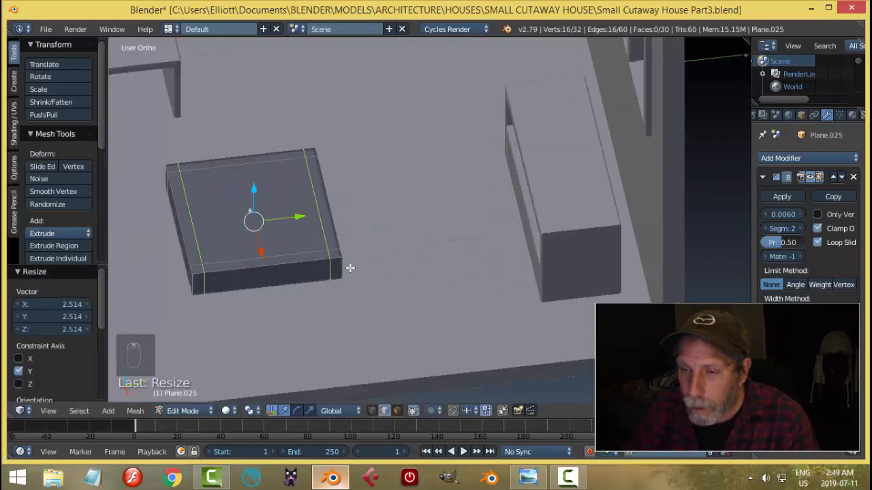
# Extrude the corner faces upward into posts and add an edge loop around them.
pyautogui.press('ctrl+tab')
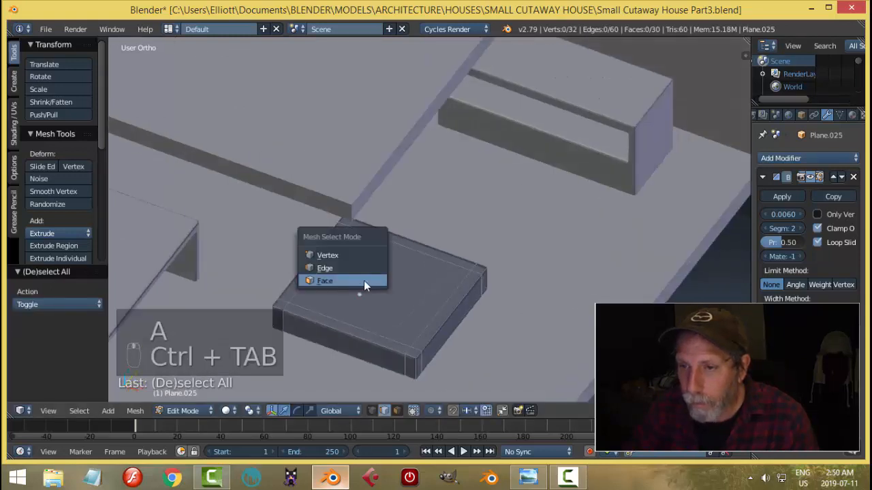
pyautogui.click(325, 280)
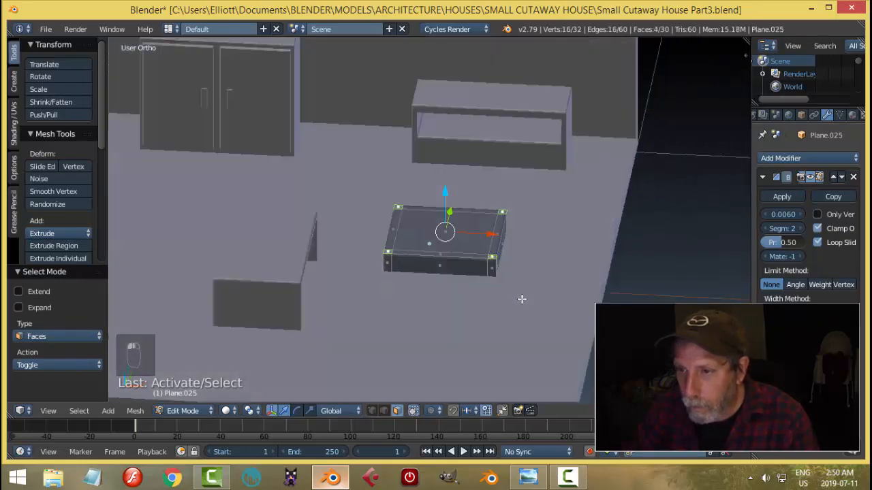
pyautogui.press('e')
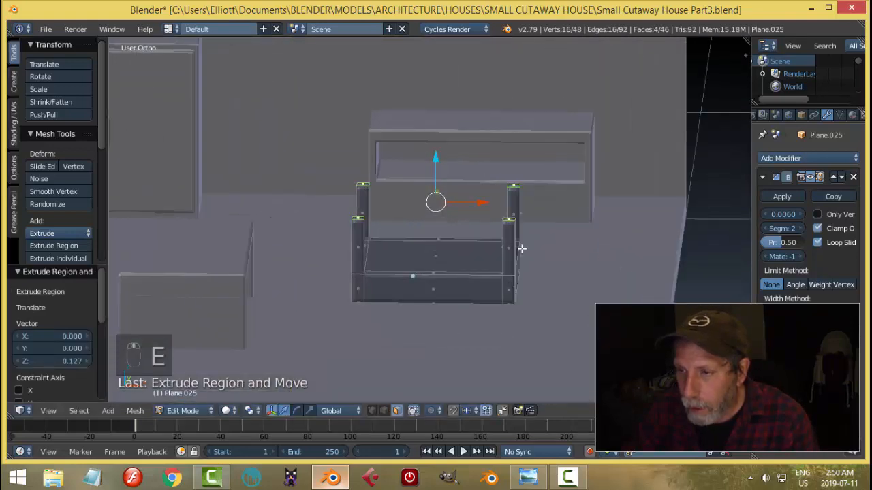
pyautogui.press('ctrl+r')
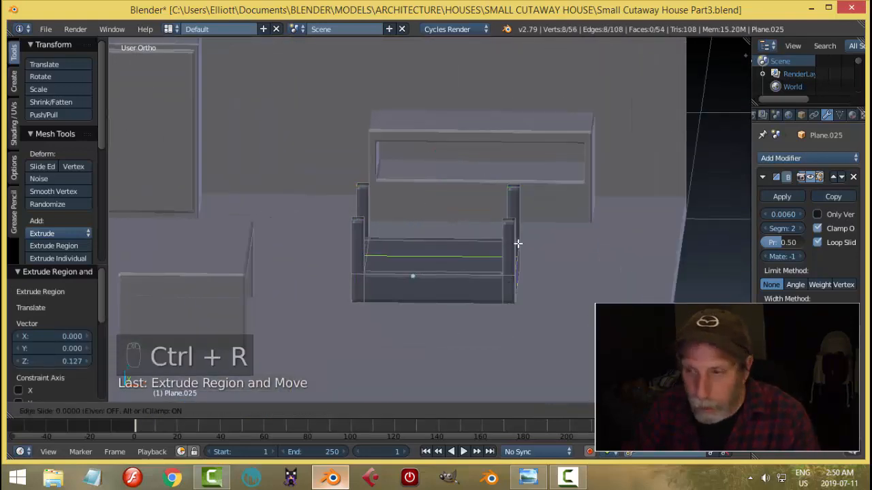
pyautogui.press('ctrl+z')
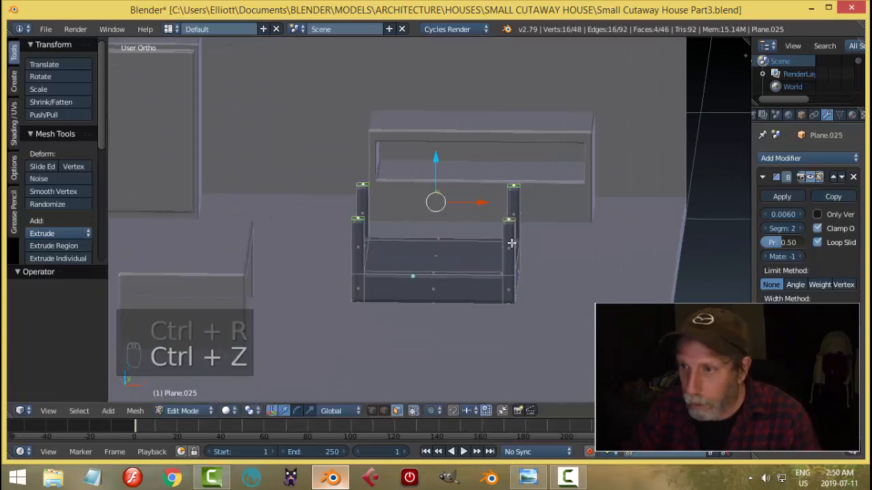
pyautogui.press('ctrl+r')
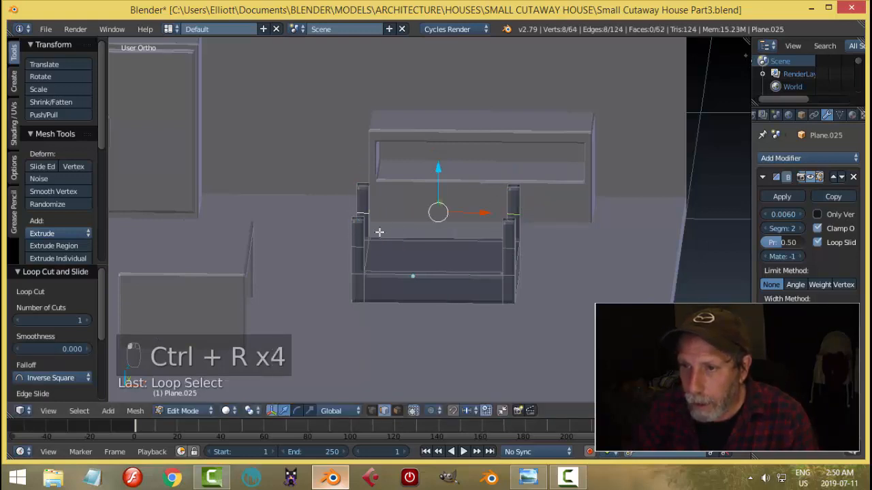
pyautogui.press('ctrl+z')
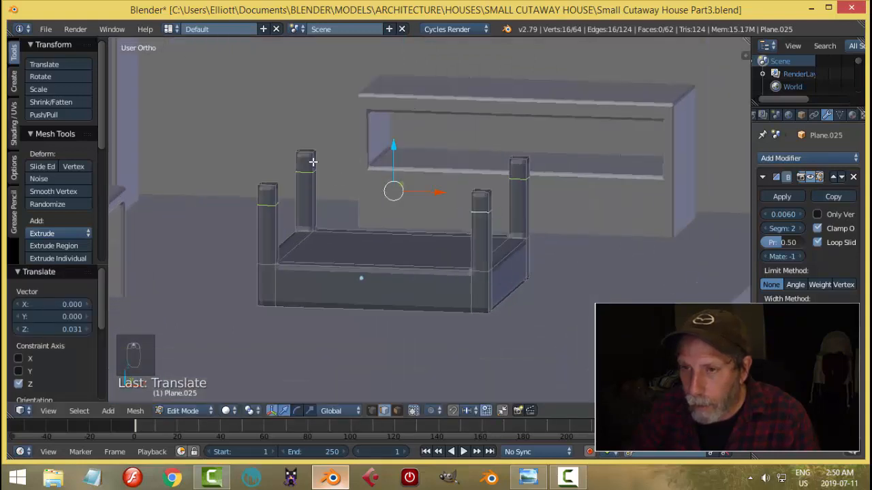
pyautogui.moveTo(329, 186)
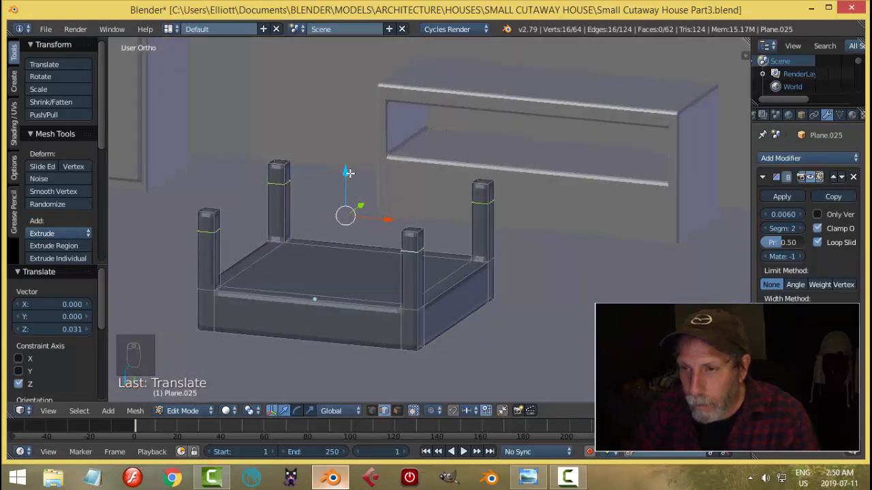
# Bridge the tops of each pair of side posts into arm frames.
pyautogui.press('ctrl+tab')
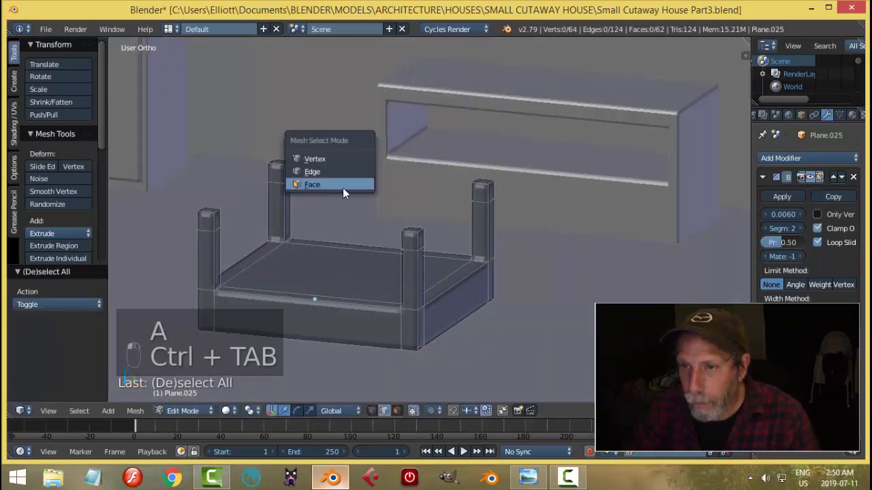
pyautogui.click(312, 184)
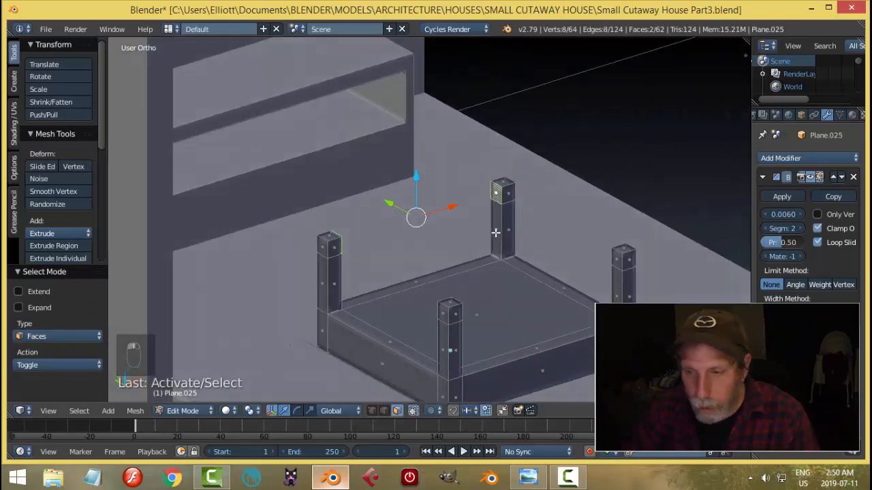
pyautogui.press('a')
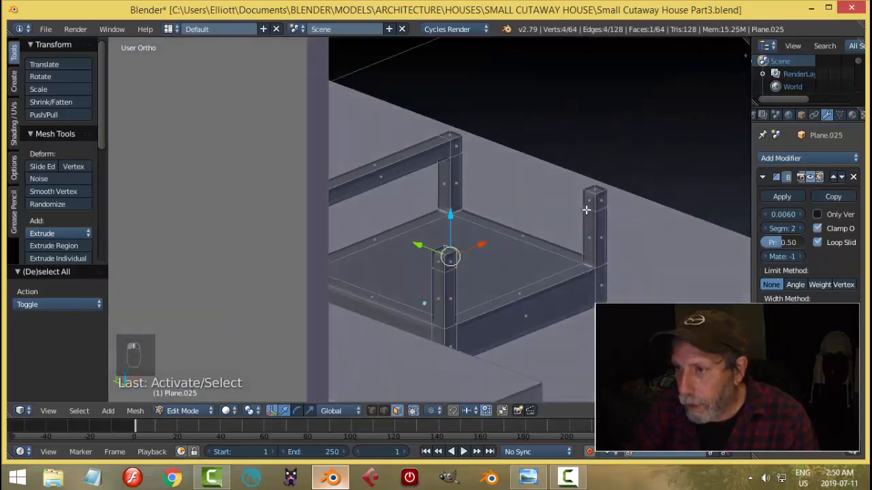
pyautogui.press('ctrl+e')
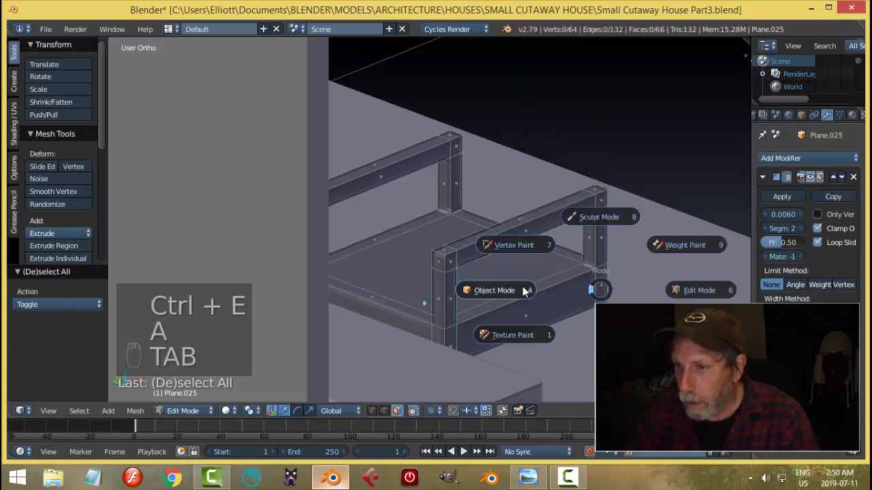
# Unhide the armchair, stretch it slightly along Y, and compare with the reference.
pyautogui.click(493, 290)
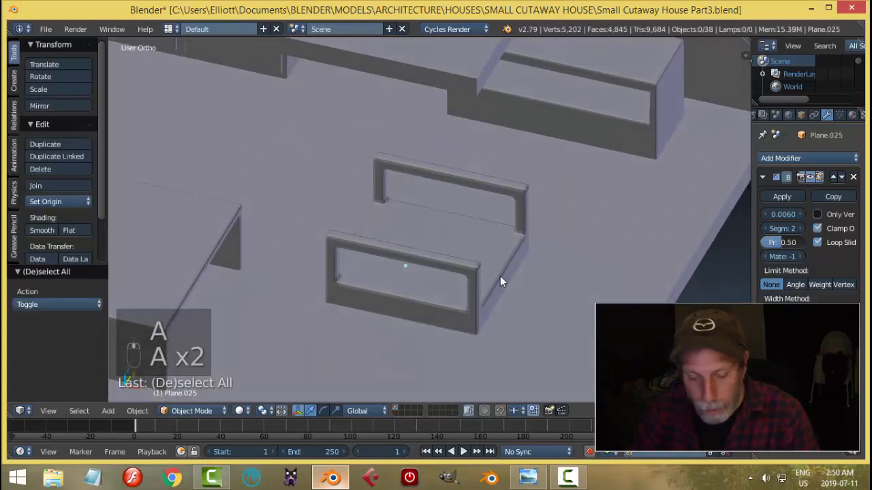
pyautogui.press('alt+h')
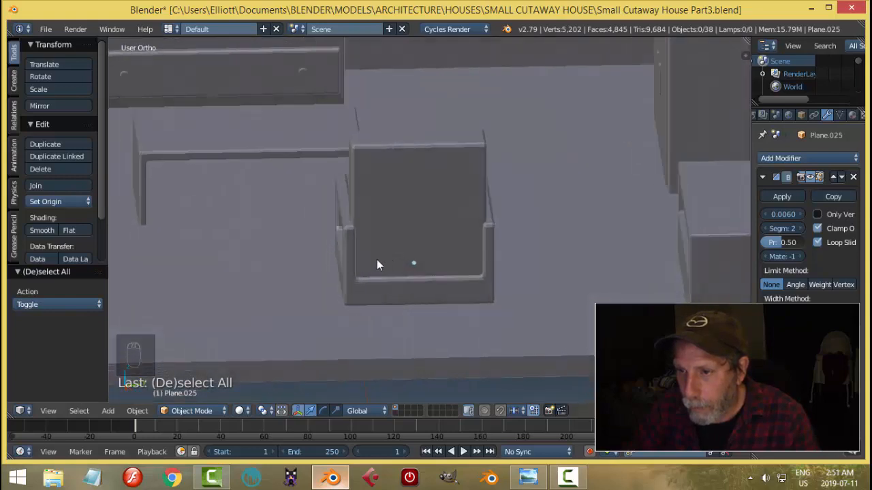
pyautogui.click(414, 262)
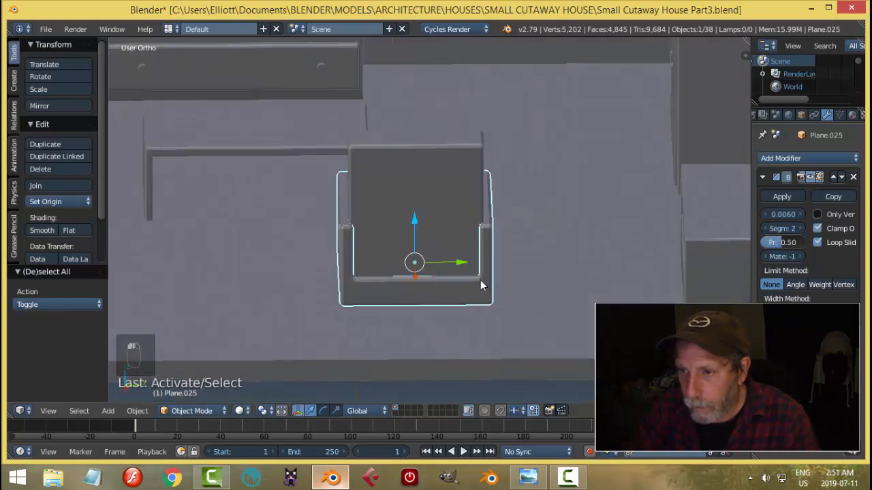
pyautogui.press('s')
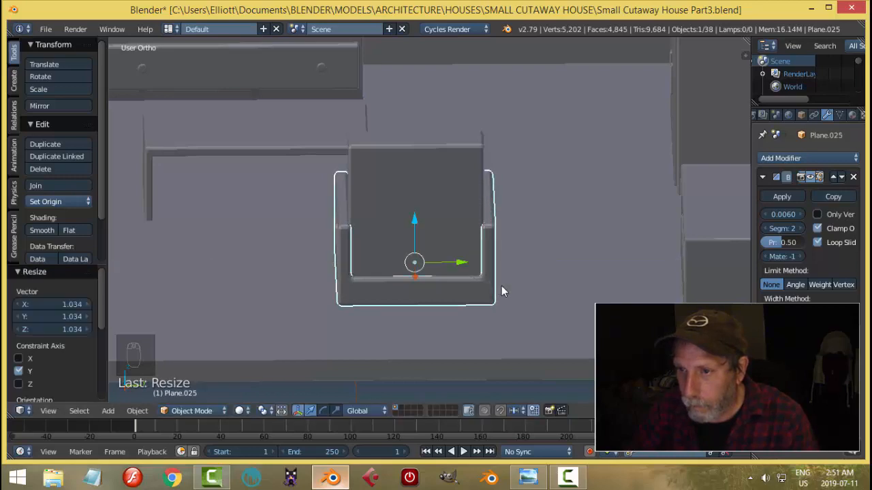
pyautogui.press('a')
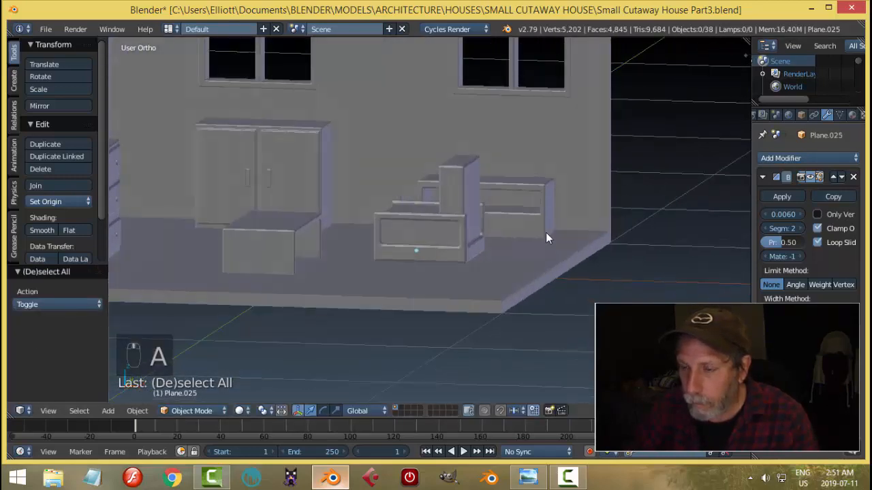
pyautogui.click(415, 245)
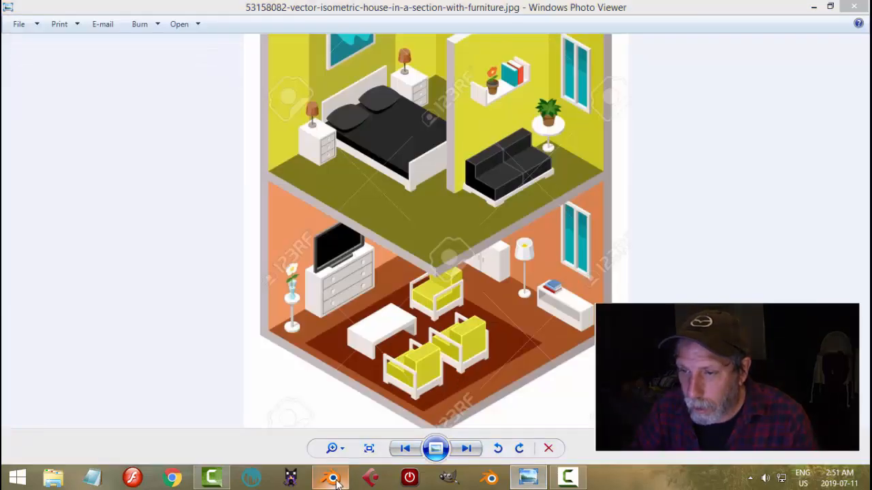
pyautogui.click(329, 477)
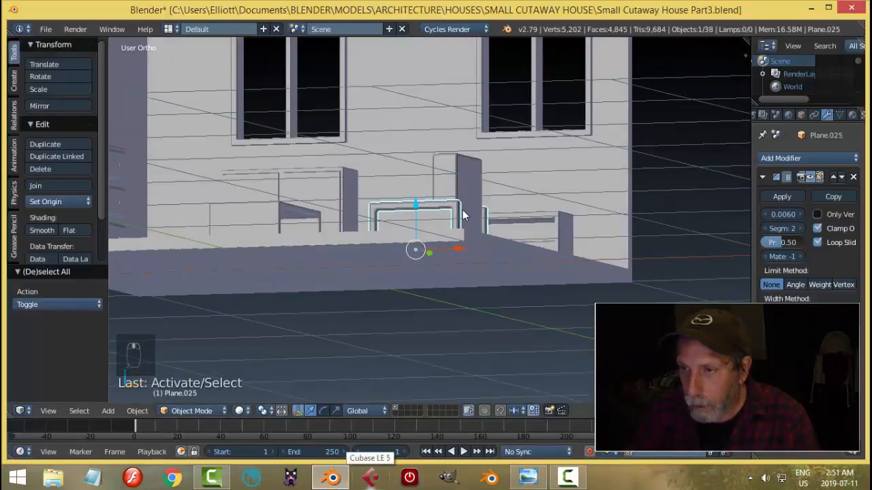
# Duplicate and shrink the bottom face into small square feet at the back corners.
pyautogui.press('shift+h')
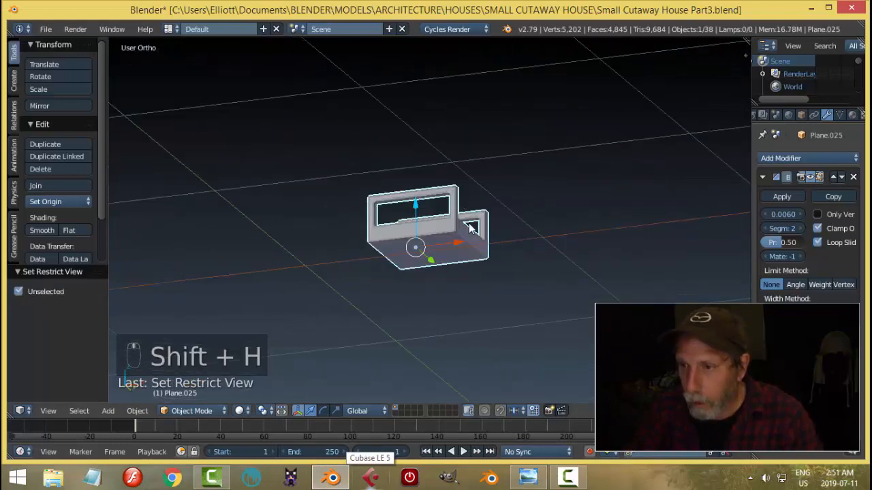
pyautogui.press('Tab')
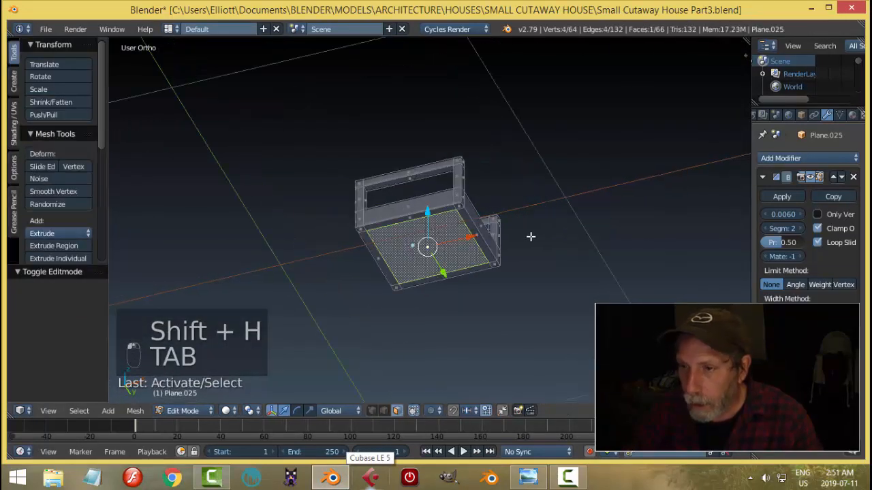
pyautogui.press('shift+d')
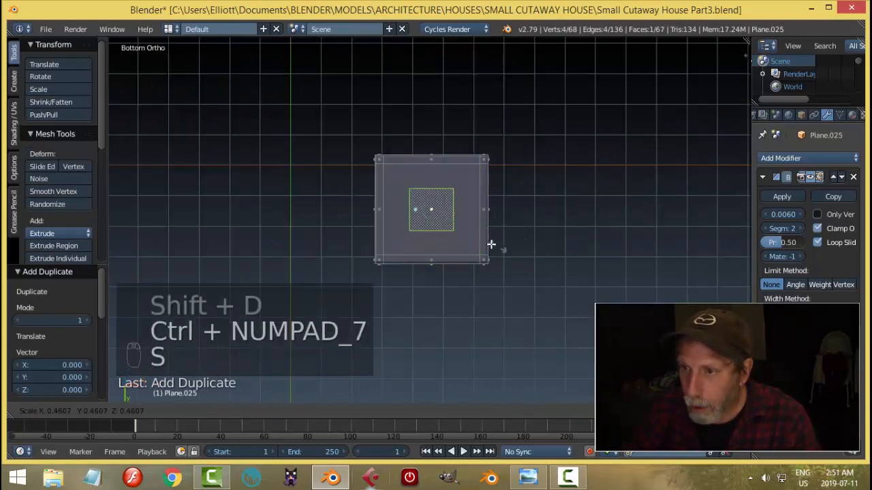
pyautogui.press('s')
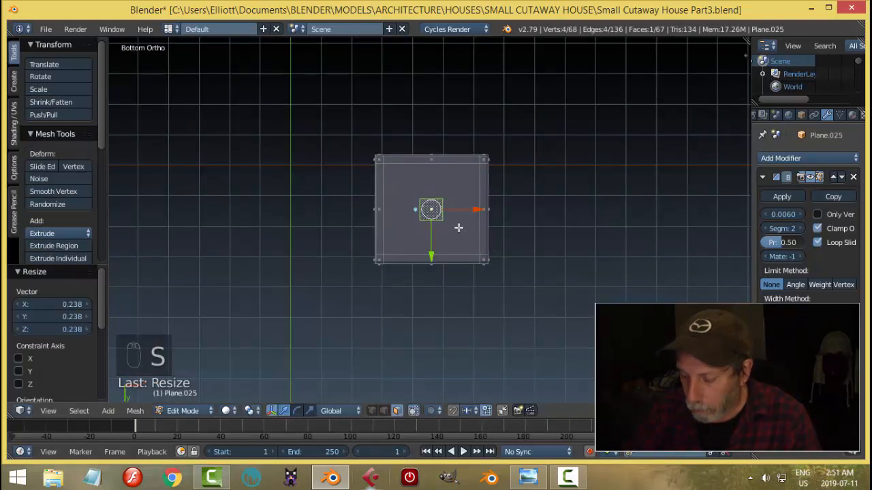
pyautogui.press('g')
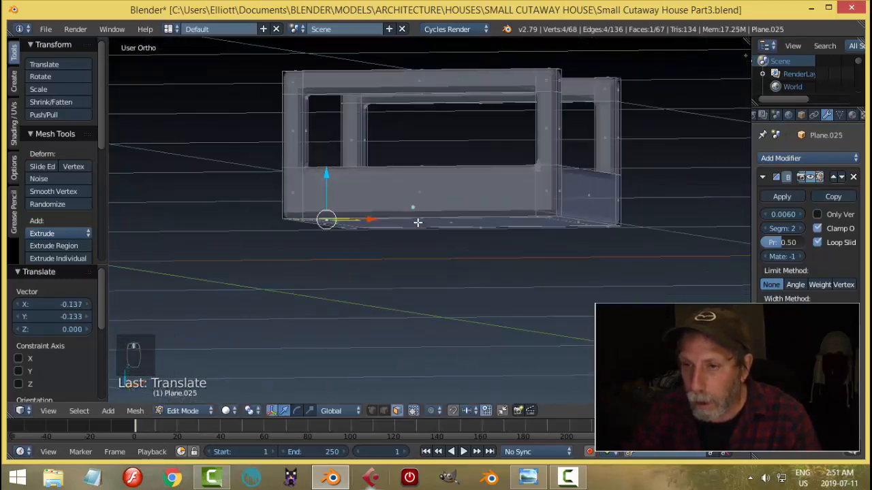
pyautogui.press('e')
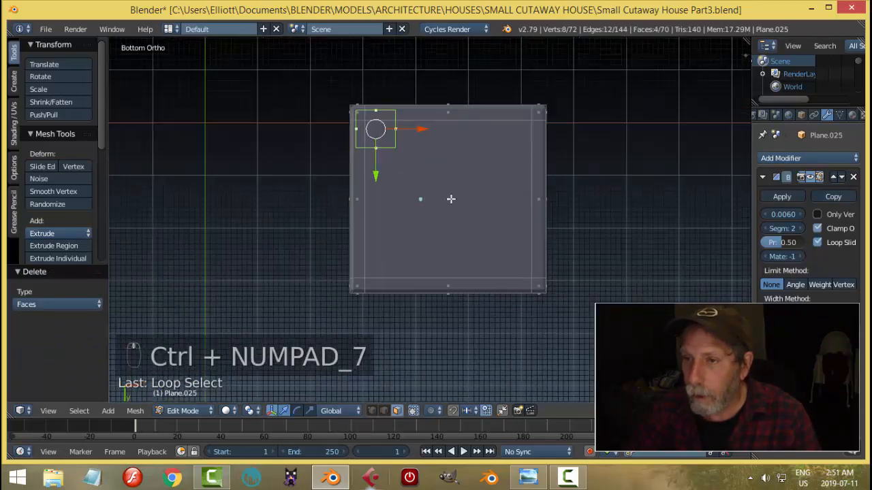
pyautogui.press('shift+d')
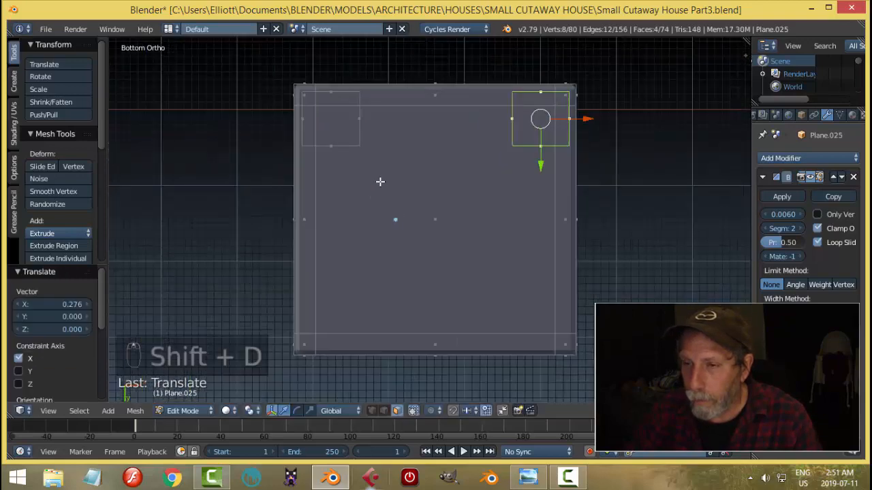
# Select the linked foot squares and copy them to the front corners.
pyautogui.press('ctrl+tab')
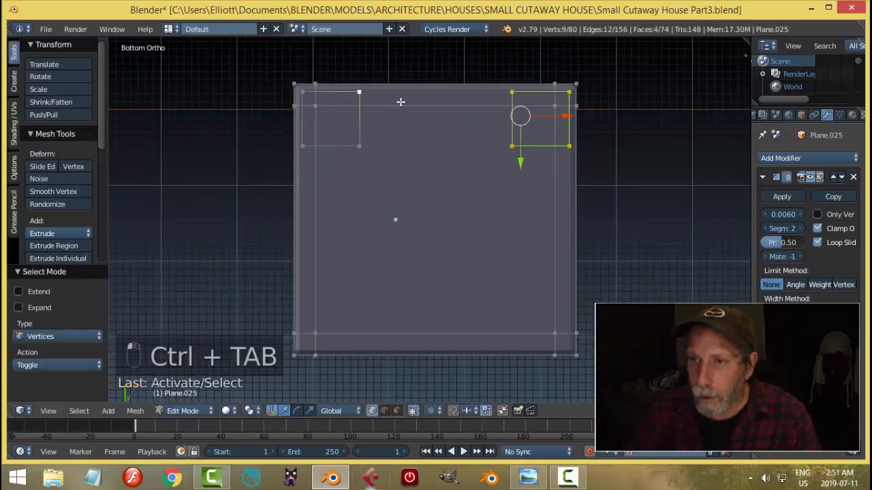
pyautogui.press('ctrl+l')
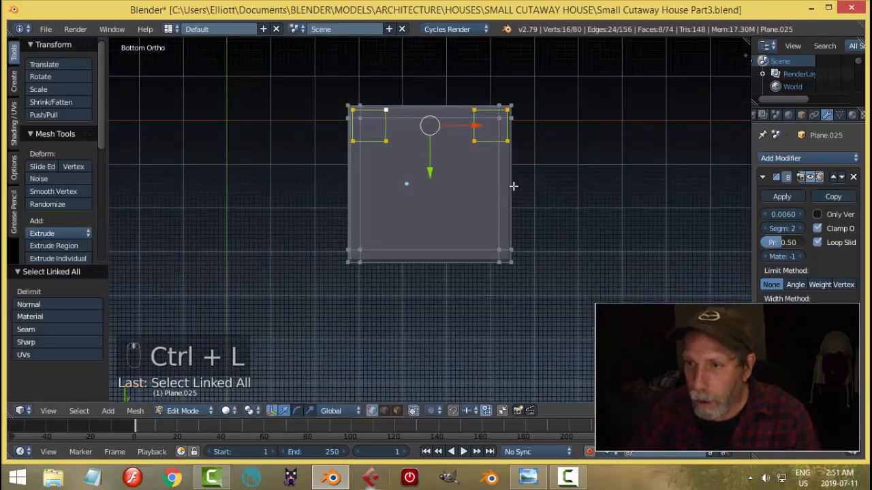
pyautogui.press('shift+d')
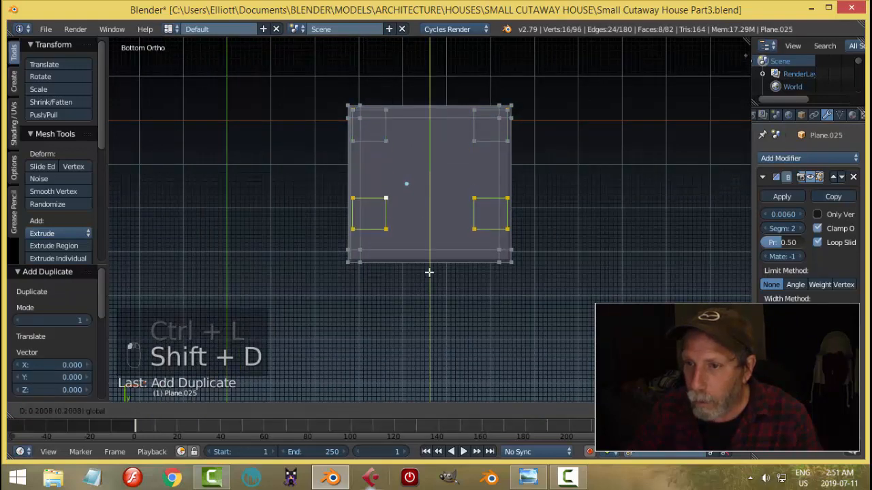
pyautogui.moveTo(434, 291)
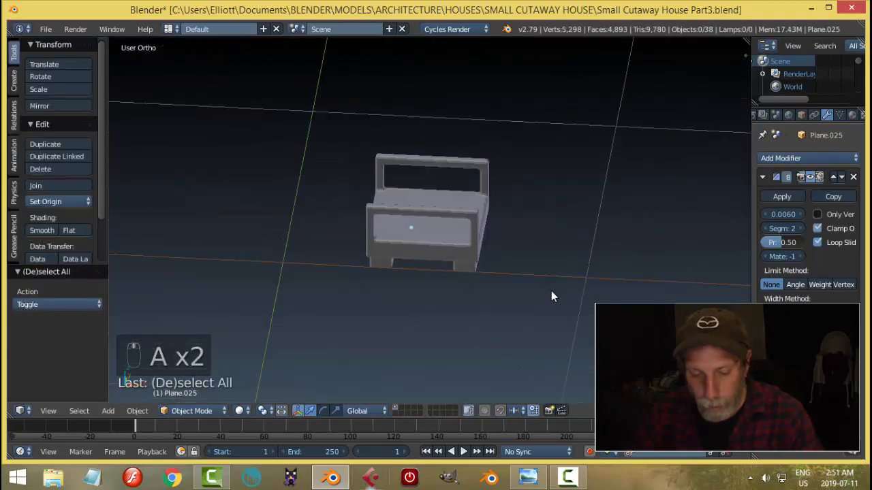
# Unhide all furniture and slide the coffee table along Y beside the armchair.
pyautogui.press('alt+h')
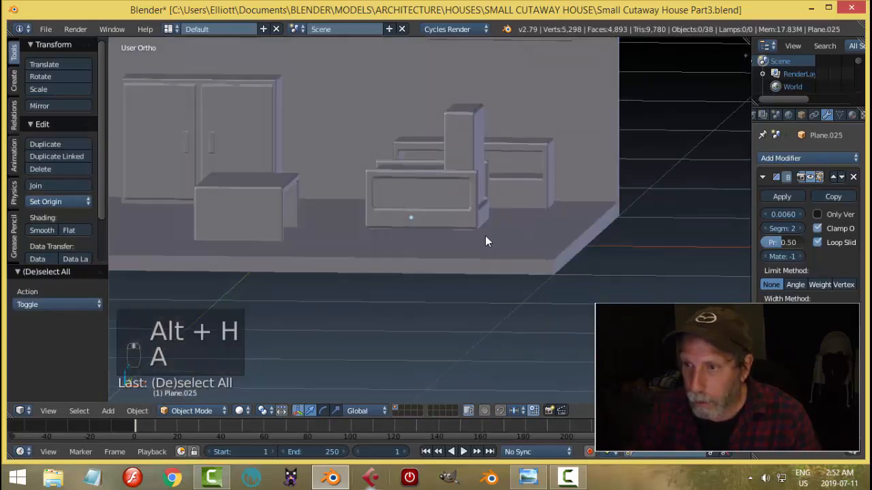
pyautogui.click(422, 195)
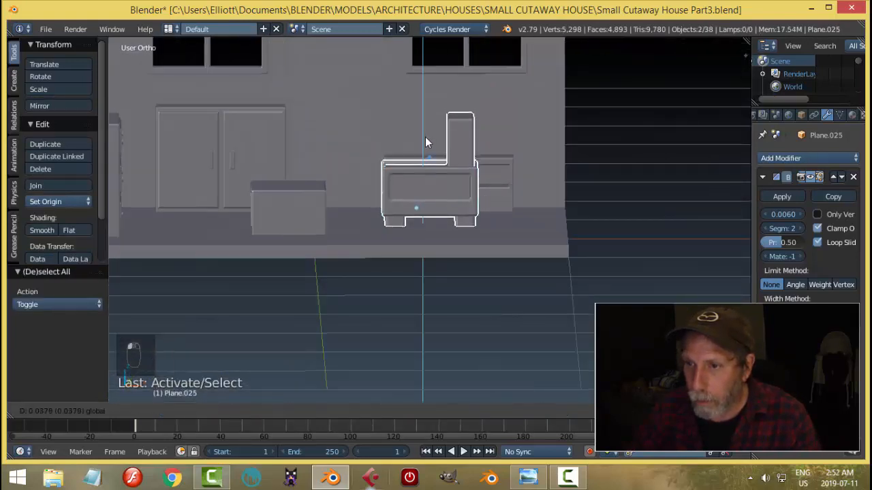
pyautogui.press('a')
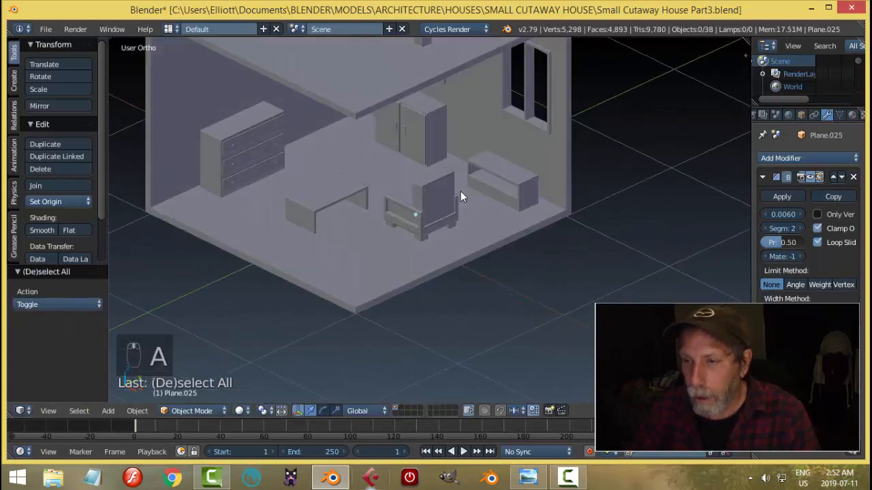
pyautogui.click(423, 211)
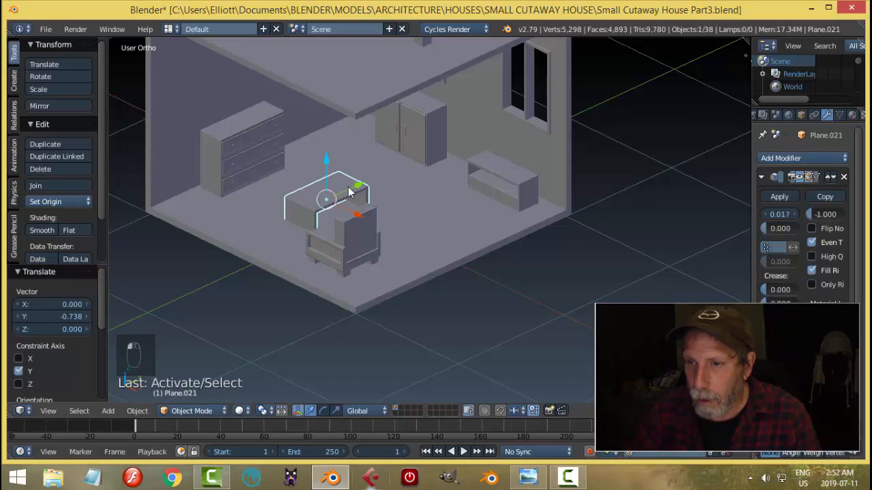
pyautogui.press('a')
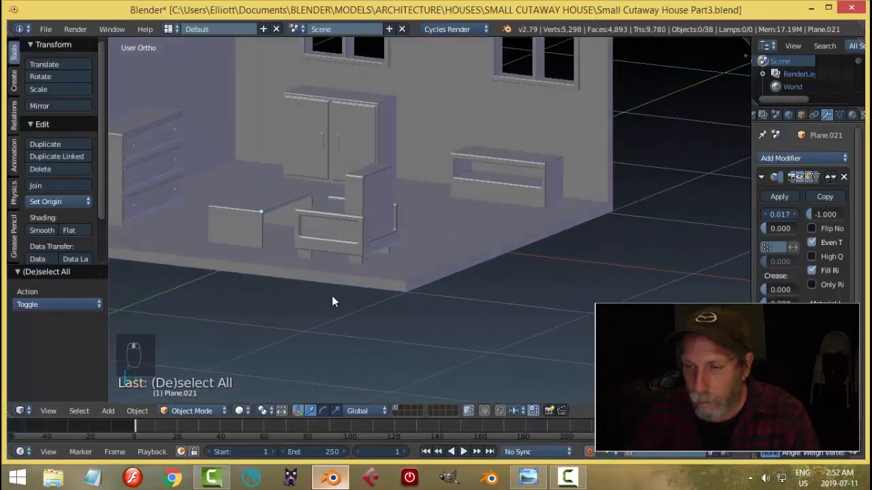
pyautogui.moveTo(333, 302); pyautogui.dragTo(483, 304)
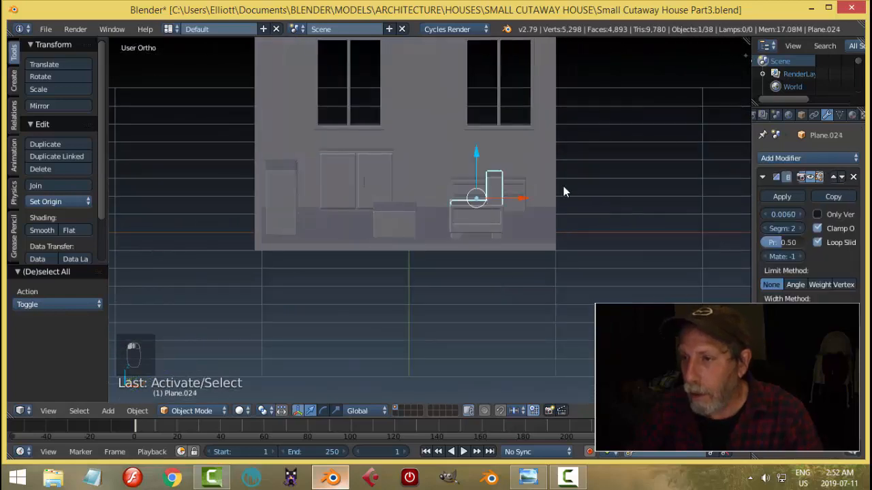
# Move the armchair back's top face down in face select mode, then exit edit mode.
pyautogui.press('Tab')
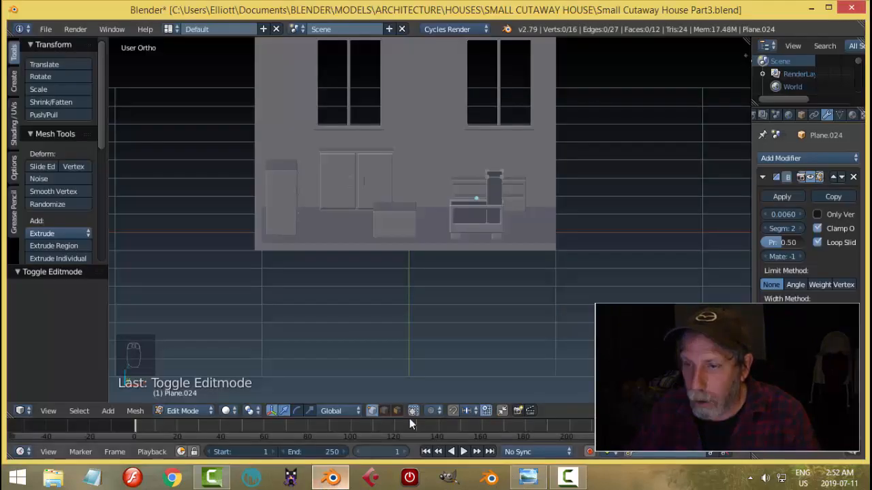
pyautogui.press('ctrl+tab')
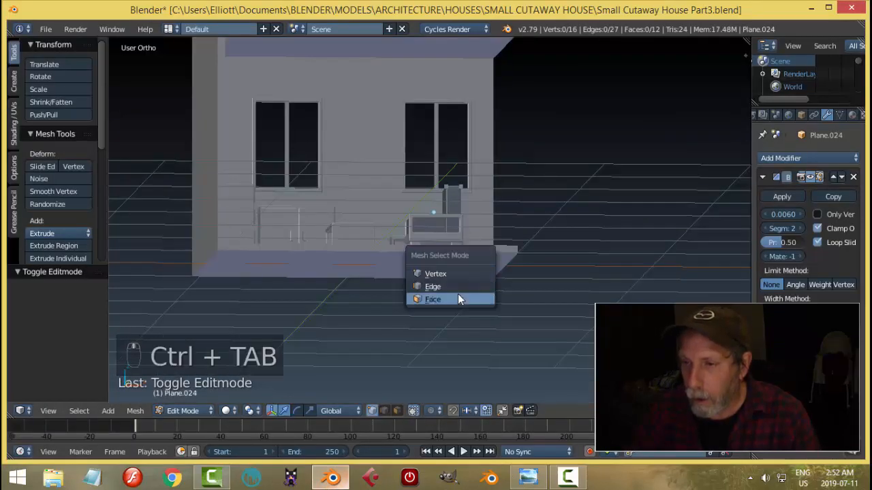
pyautogui.click(432, 299)
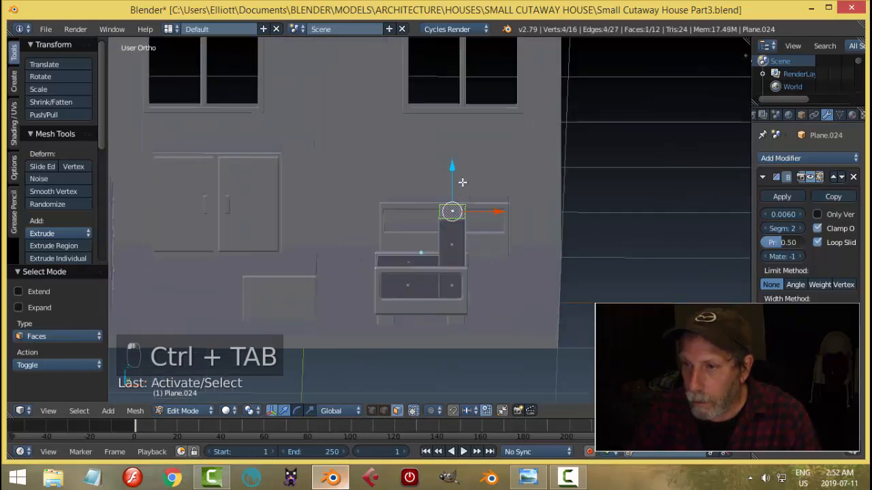
pyautogui.press('a')
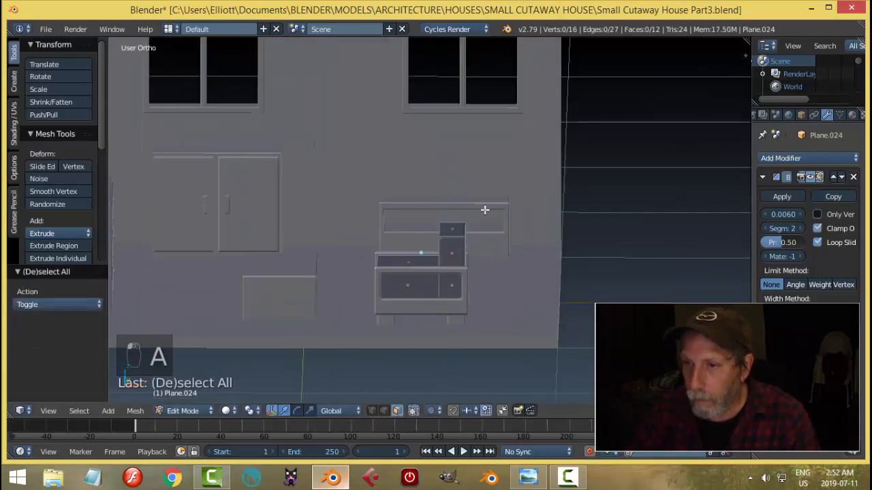
pyautogui.press('Tab')
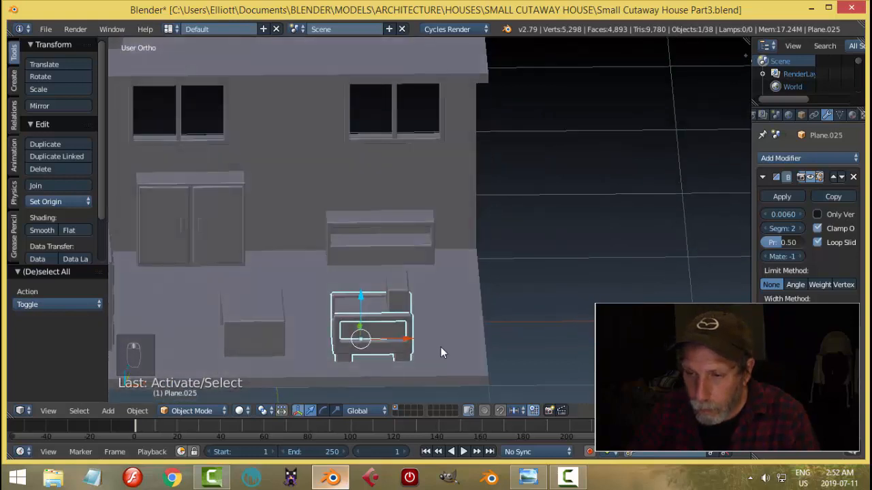
# Lower the armchair's back and arm top vertices slightly, checking in side and front views.
pyautogui.press('s')
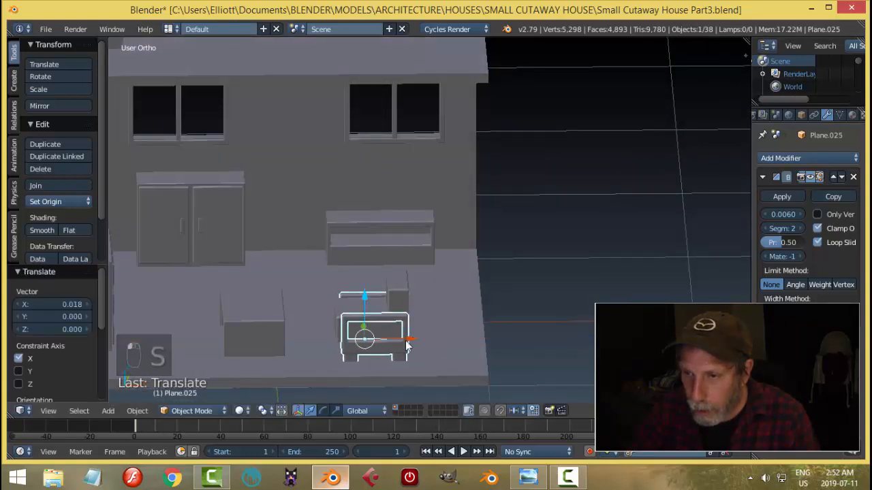
pyautogui.press('Tab')
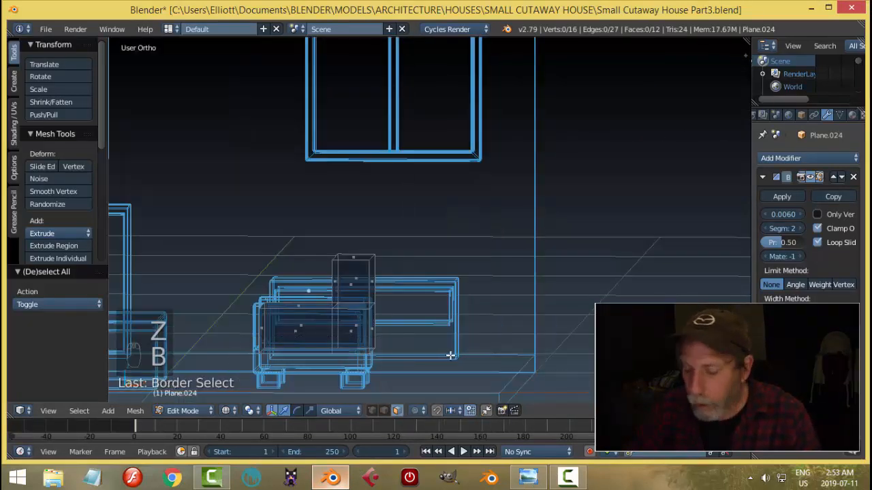
pyautogui.press('NUMPAD_3')
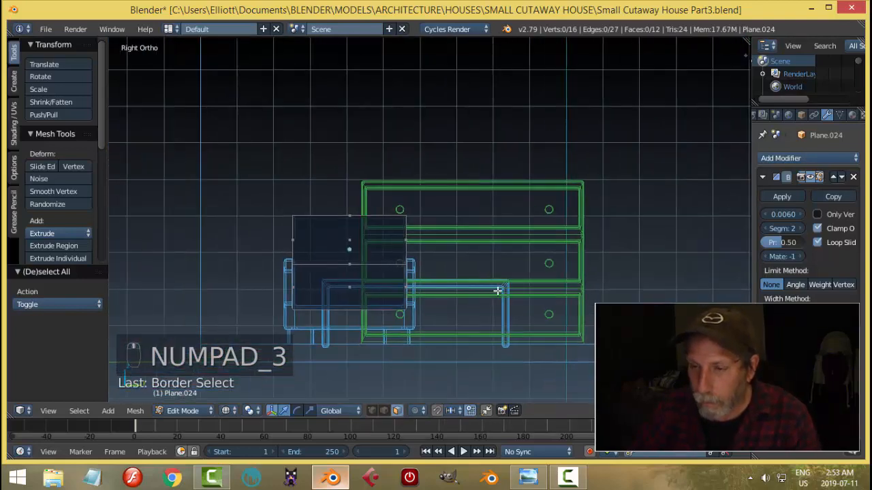
pyautogui.press('numpad_1')
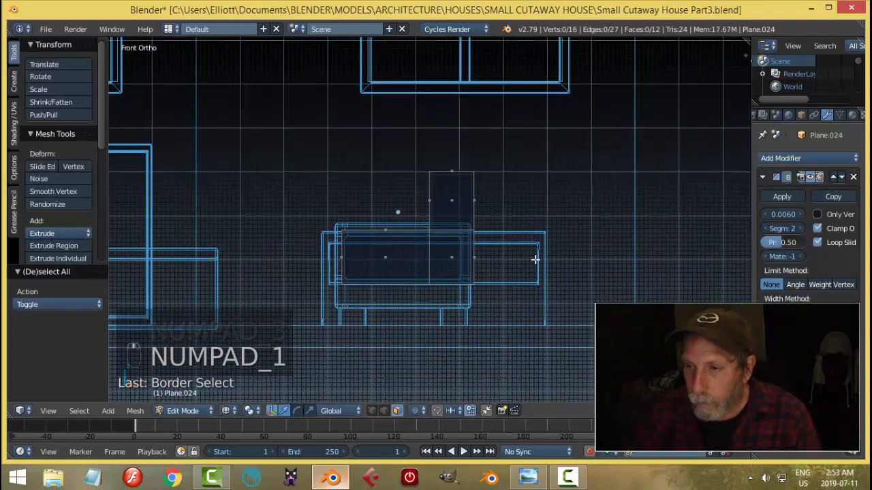
pyautogui.press('ctrl+tab')
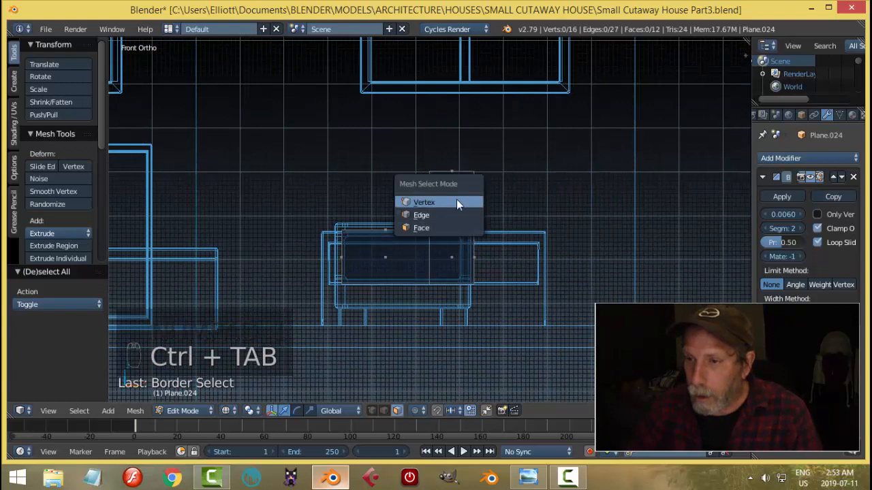
pyautogui.click(424, 202)
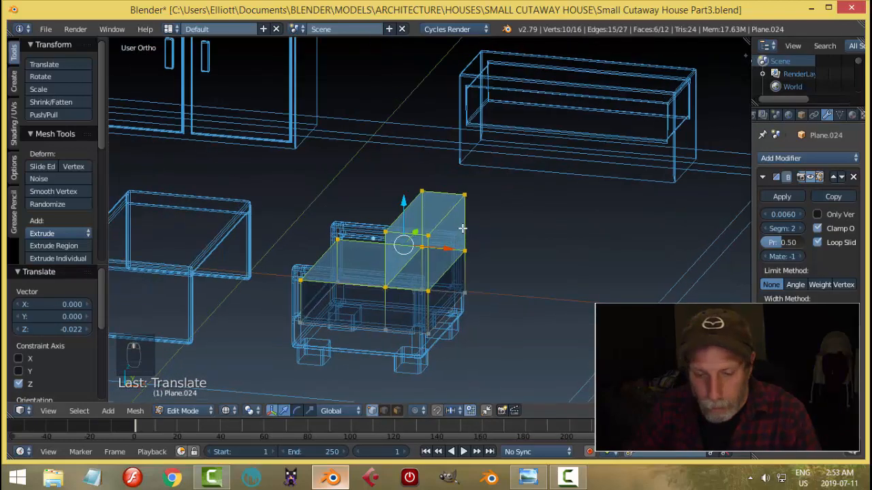
pyautogui.press('z')
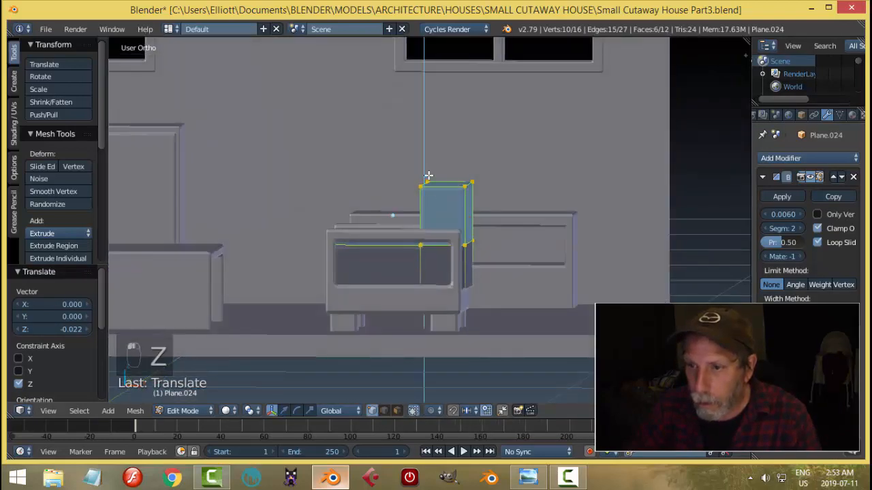
pyautogui.press('a')
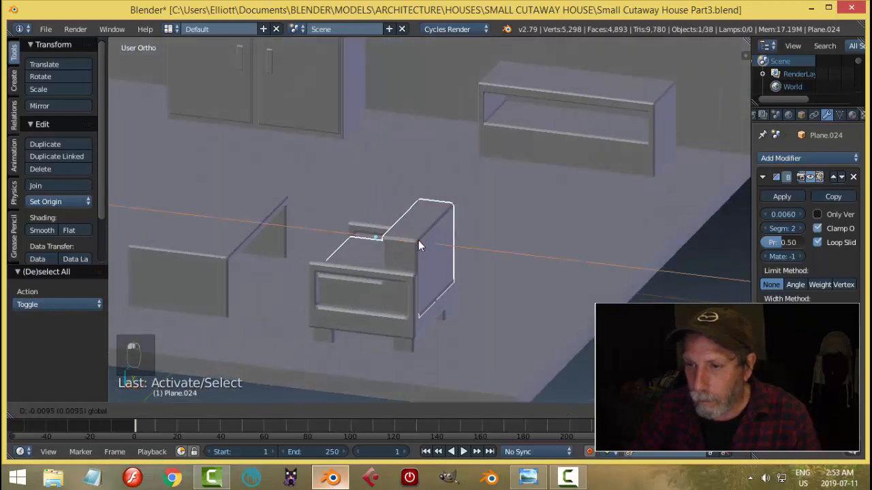
# Duplicate the other armchair and place the copy beside the original.
pyautogui.press('a')
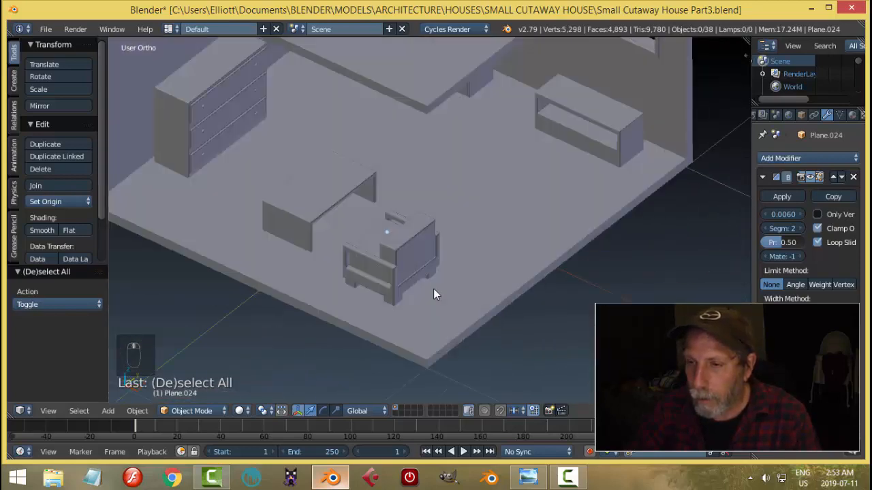
pyautogui.click(361, 245)
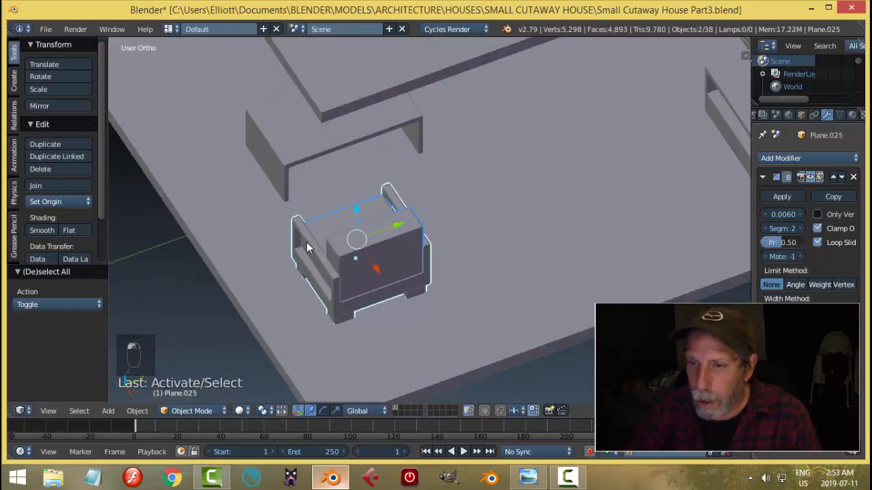
pyautogui.press('shift+d')
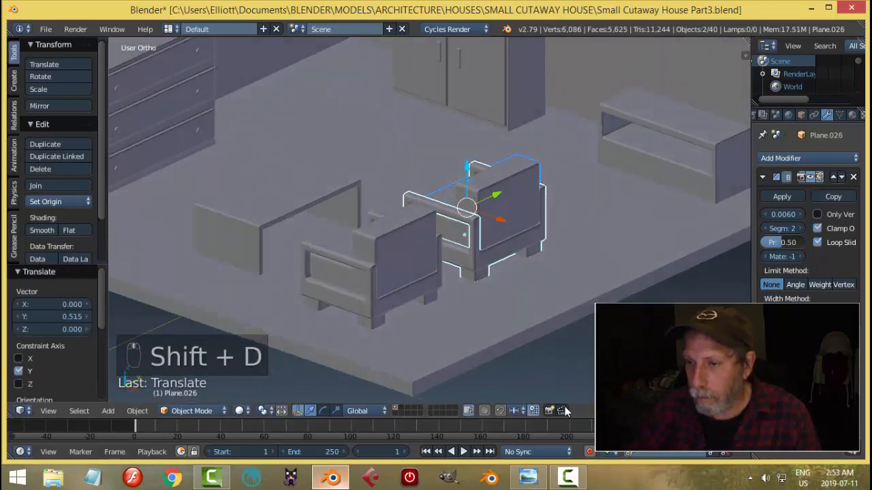
pyautogui.click(528, 477)
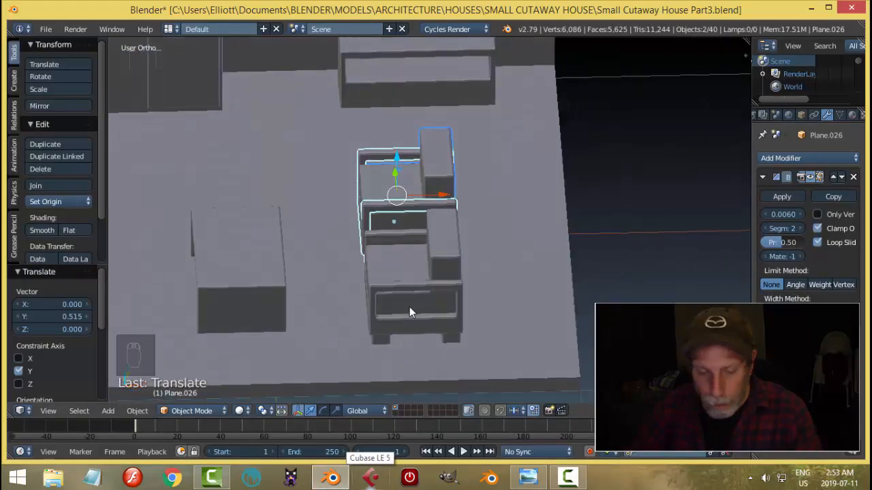
# Duplicate the armchair again and position the second copy further back.
pyautogui.press('shift+d')
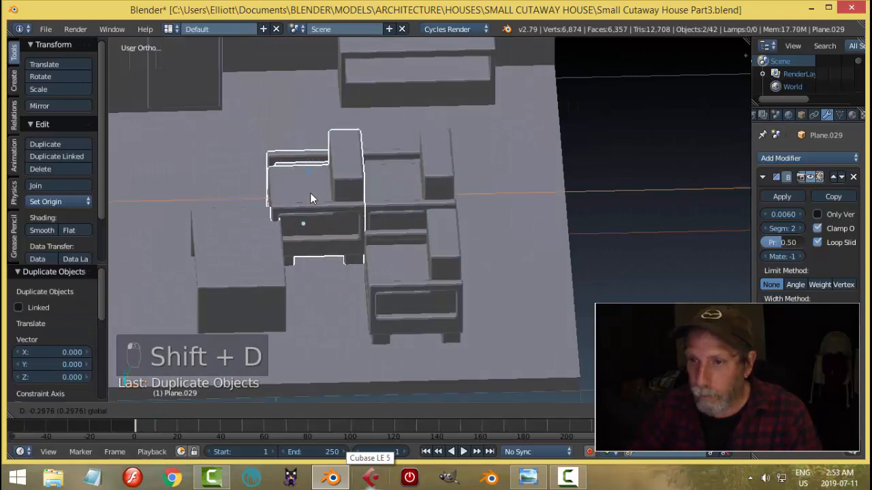
pyautogui.press('r')
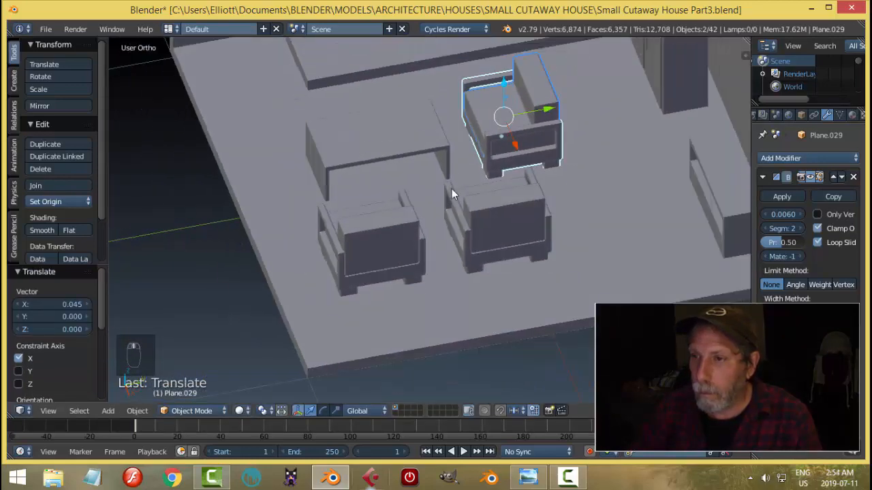
pyautogui.click(528, 477)
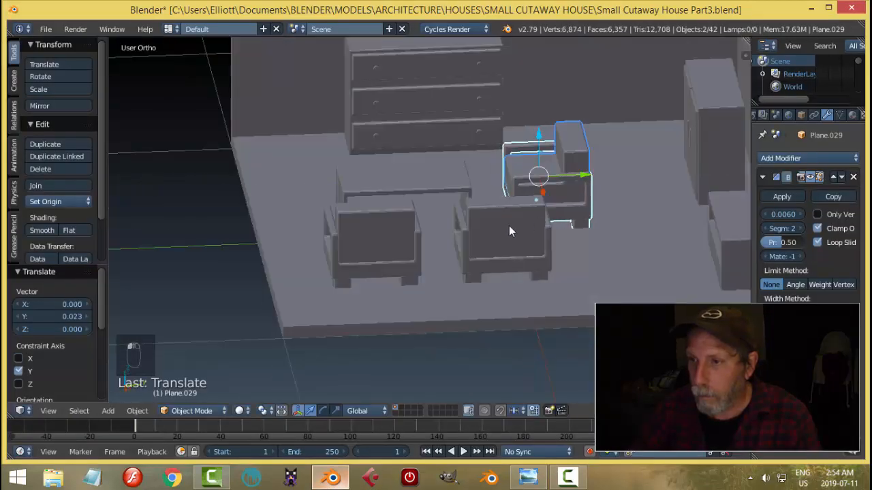
pyautogui.press('a')
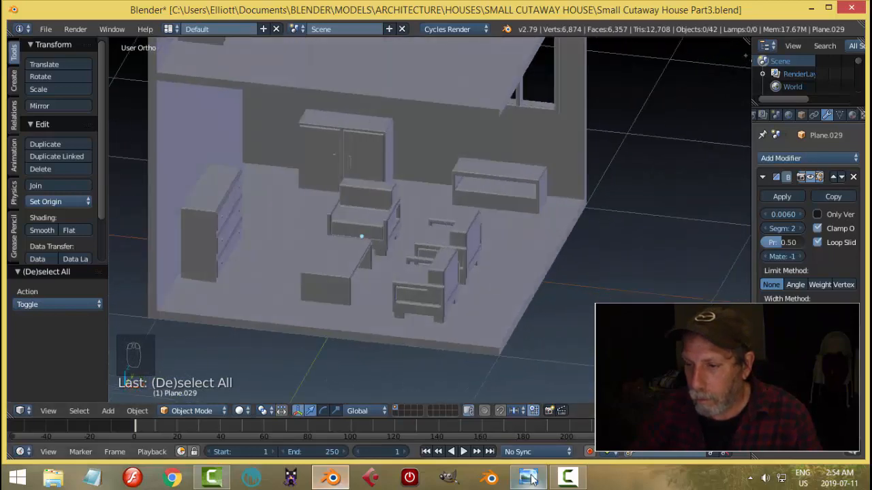
pyautogui.click(528, 476)
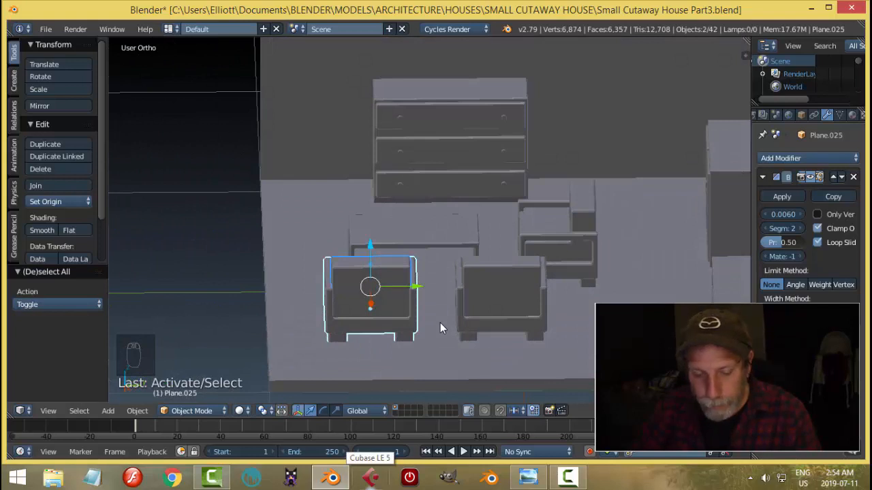
# Delete the two front armchairs and move a new armchair copy behind the coffee table.
pyautogui.press('s')
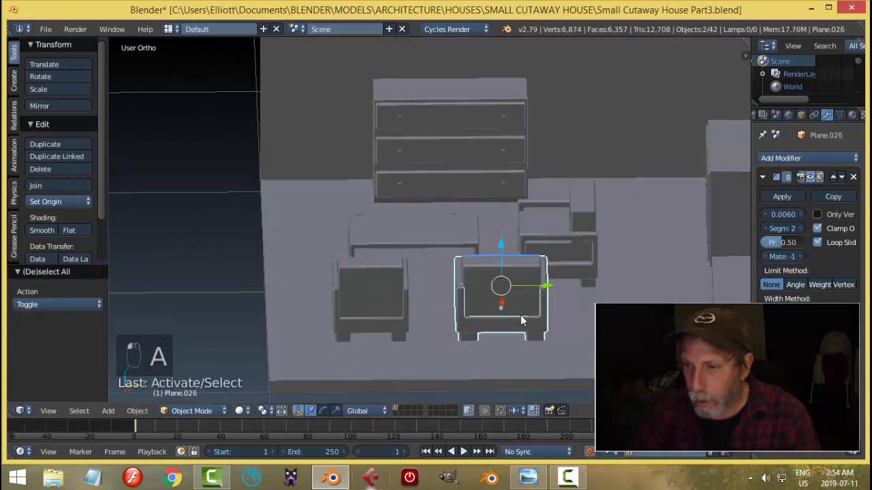
pyautogui.click(582, 242)
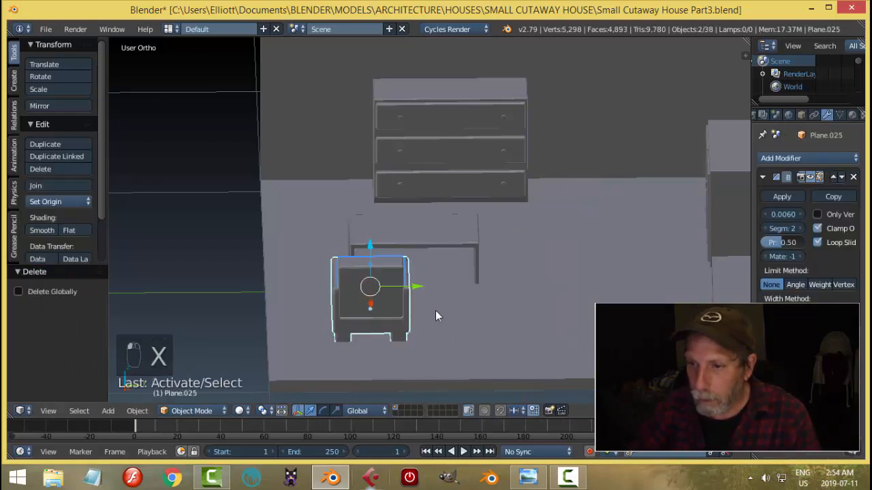
pyautogui.press('shift+d')
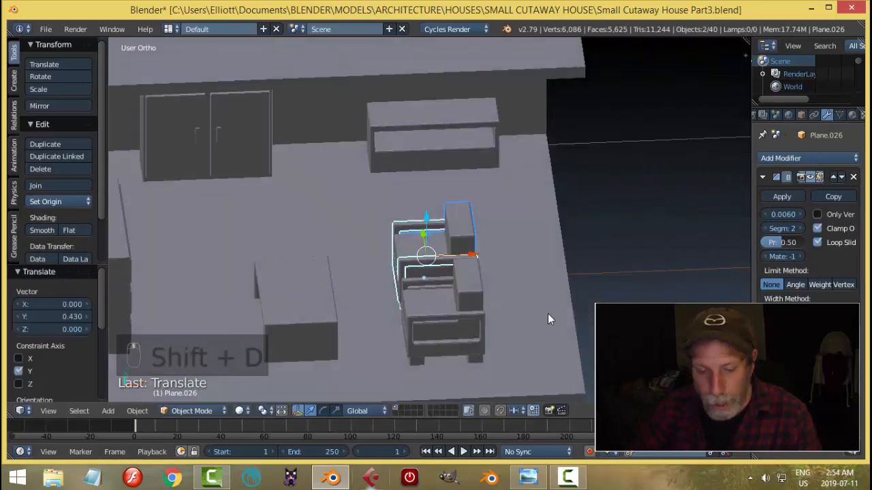
pyautogui.press('shift+d')
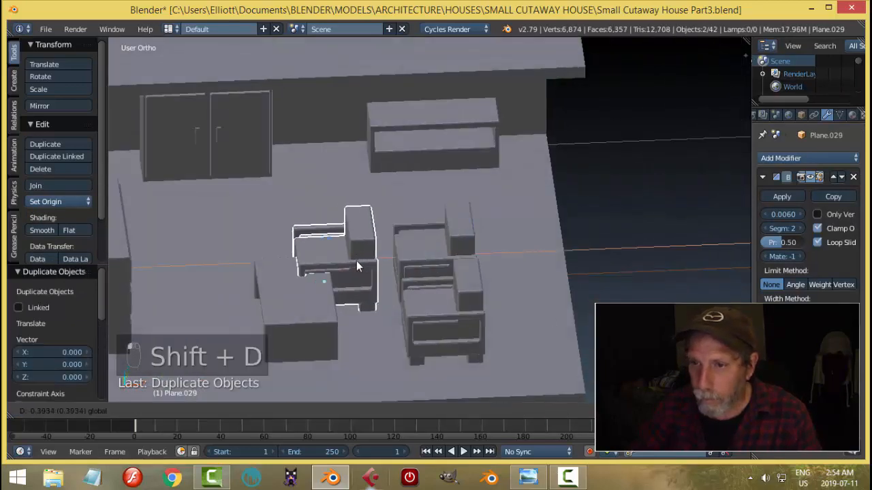
pyautogui.press('r')
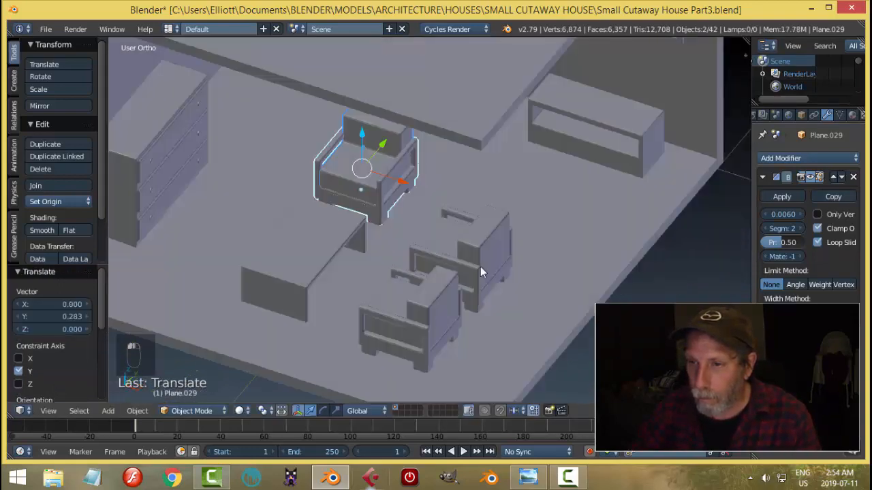
pyautogui.press('a')
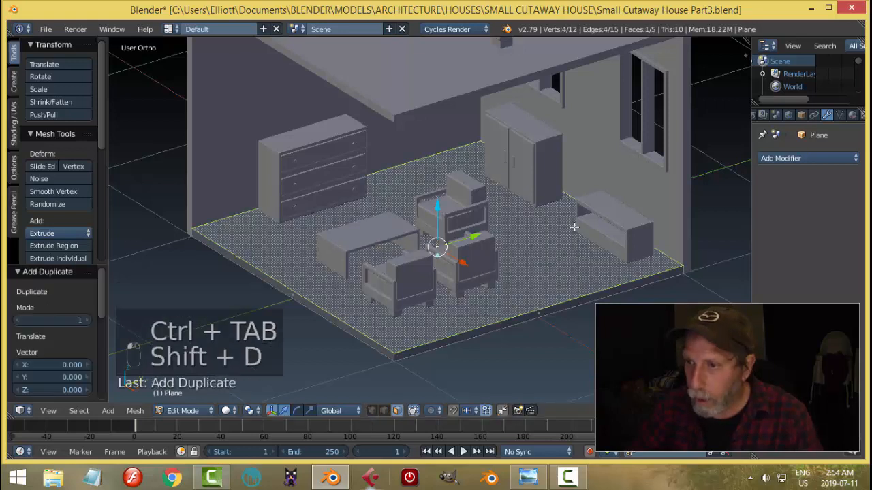
# Move the duplicated floor face under the seating group and separate it into its own object.
pyautogui.press('s')
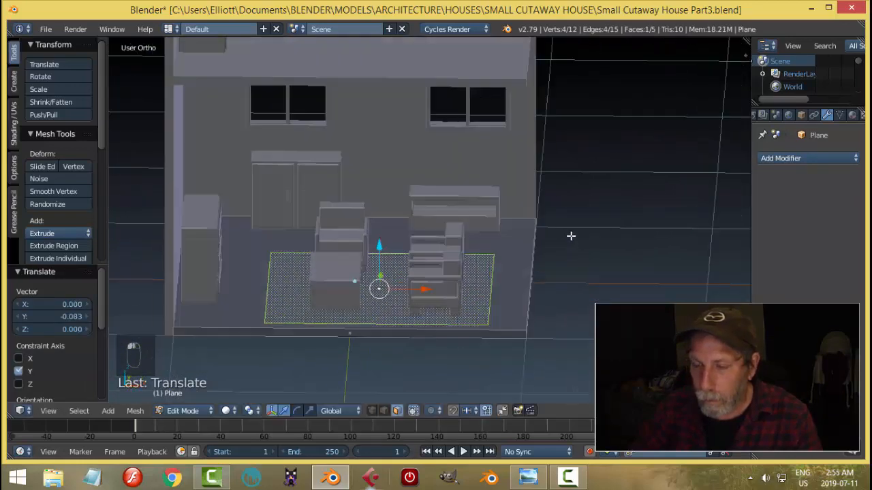
pyautogui.press('p')
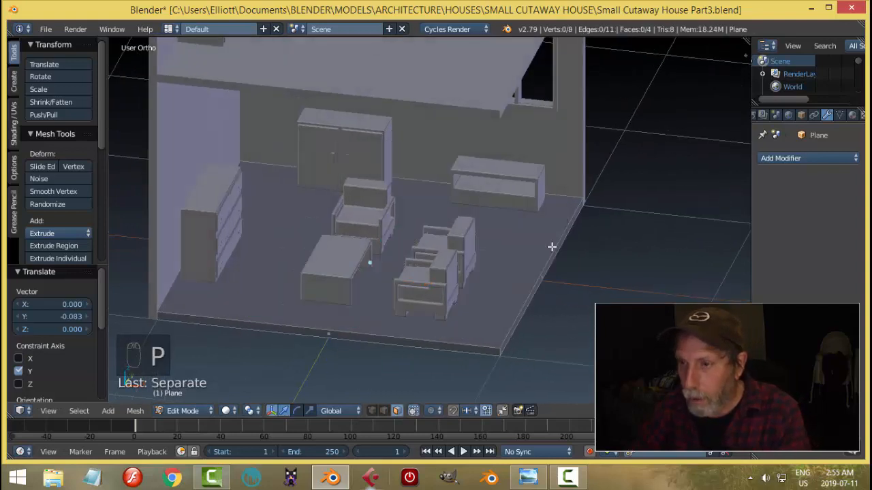
pyautogui.press('Tab')
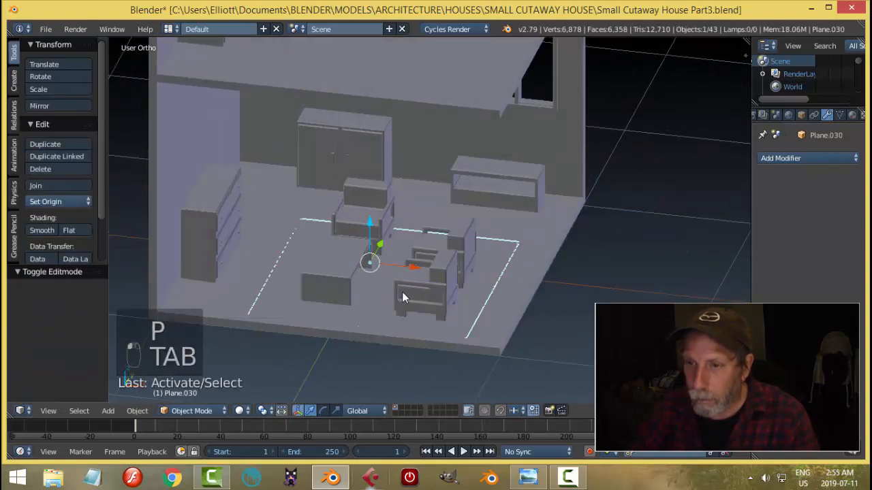
# Extrude the rug plane slightly upward and nudge it into place under the furniture.
pyautogui.click(46, 201)
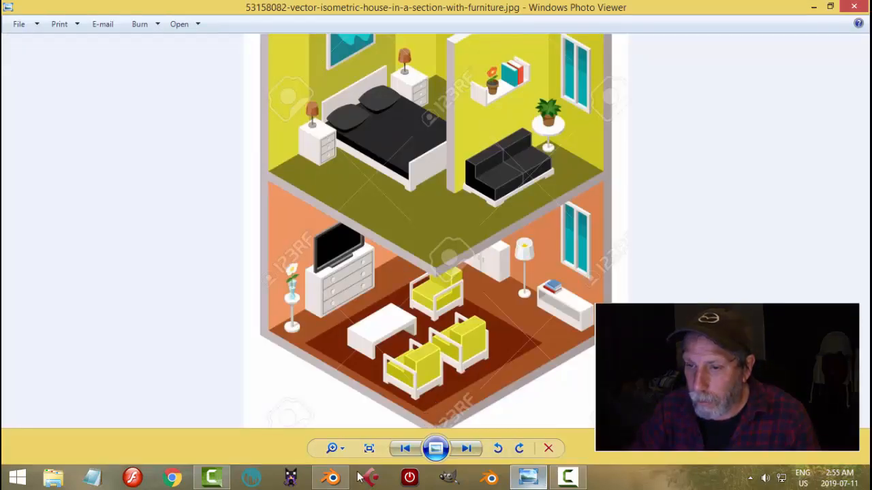
pyautogui.click(331, 476)
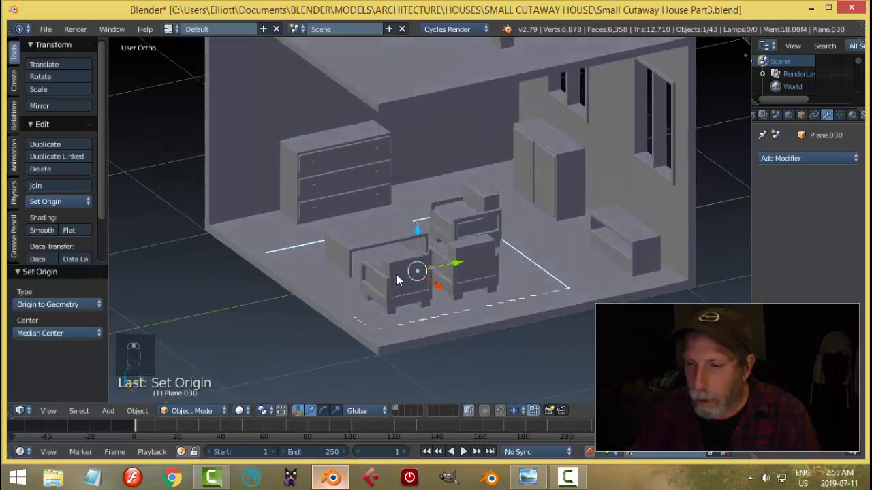
pyautogui.press('Tab')
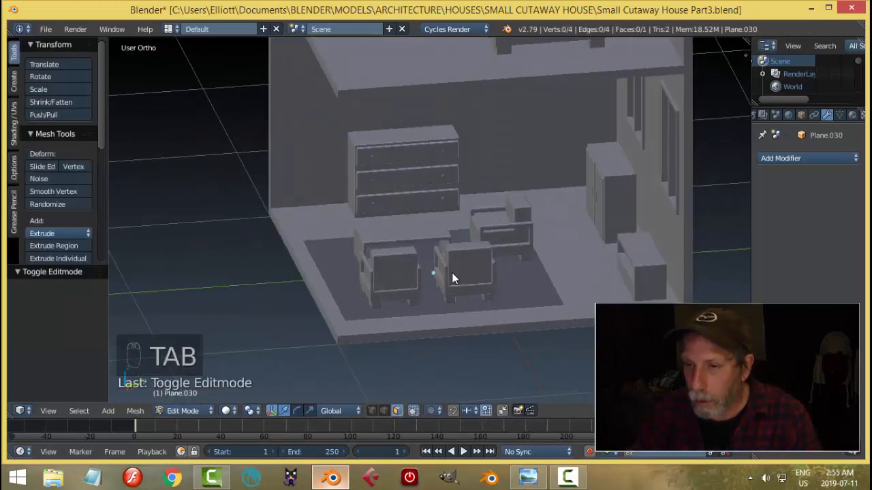
pyautogui.press('e')
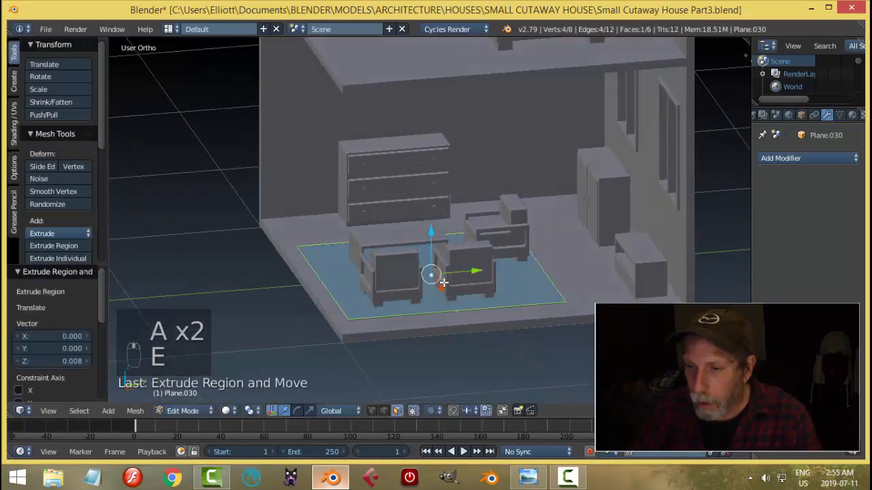
pyautogui.press('Tab')
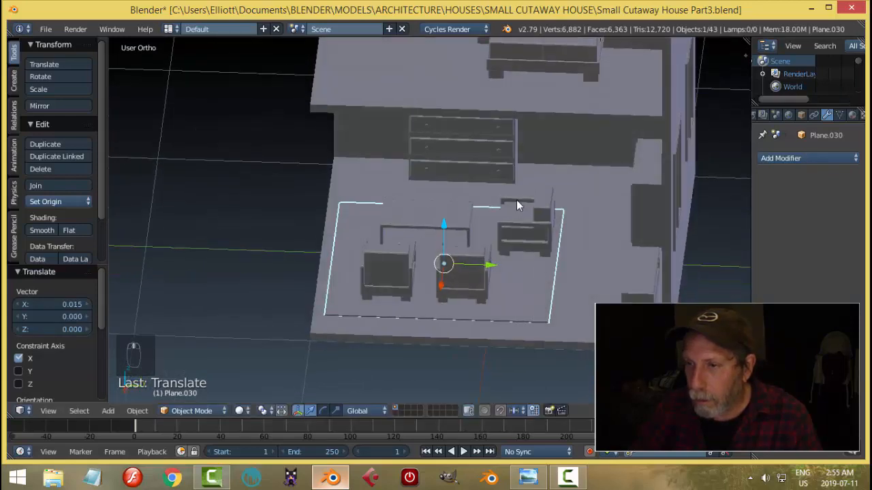
pyautogui.click(528, 477)
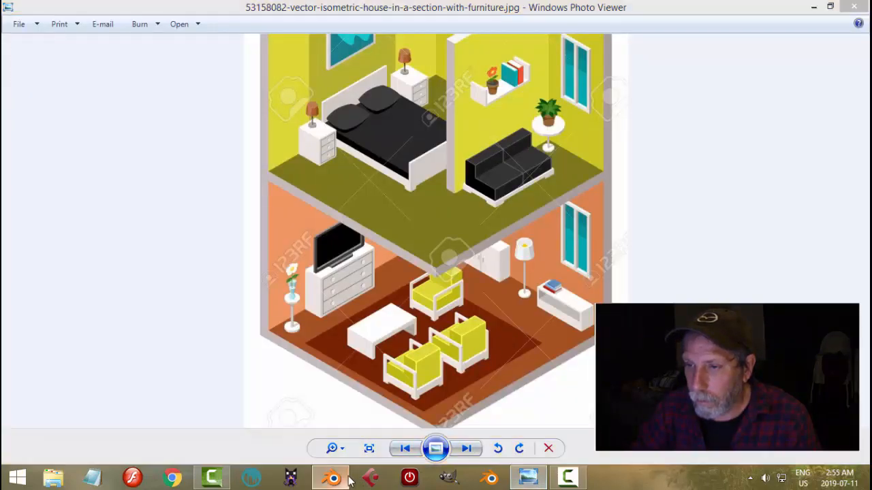
pyautogui.click(331, 476)
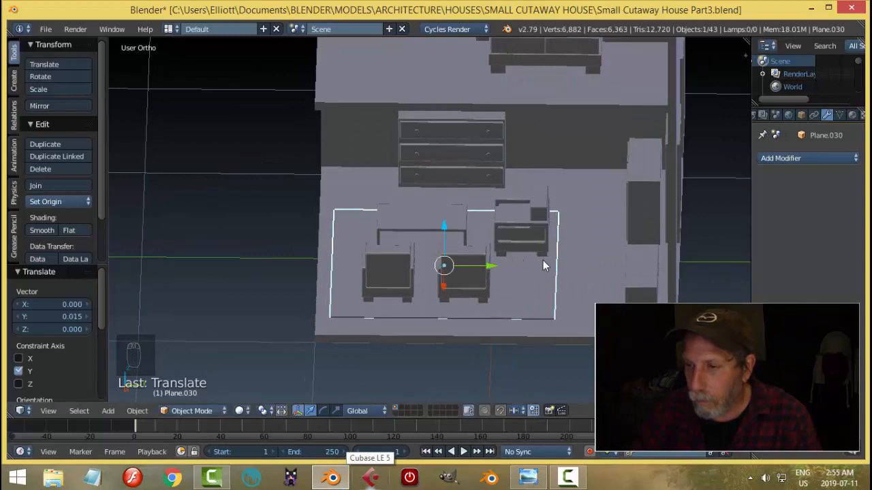
pyautogui.press('a')
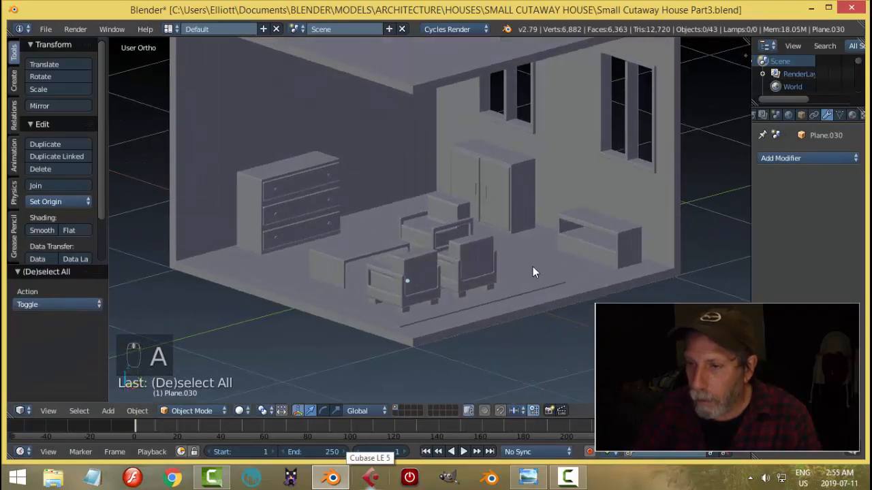
# Link the long low cabinet's bevel modifier onto the rug, then deselect everything.
pyautogui.click(405, 278)
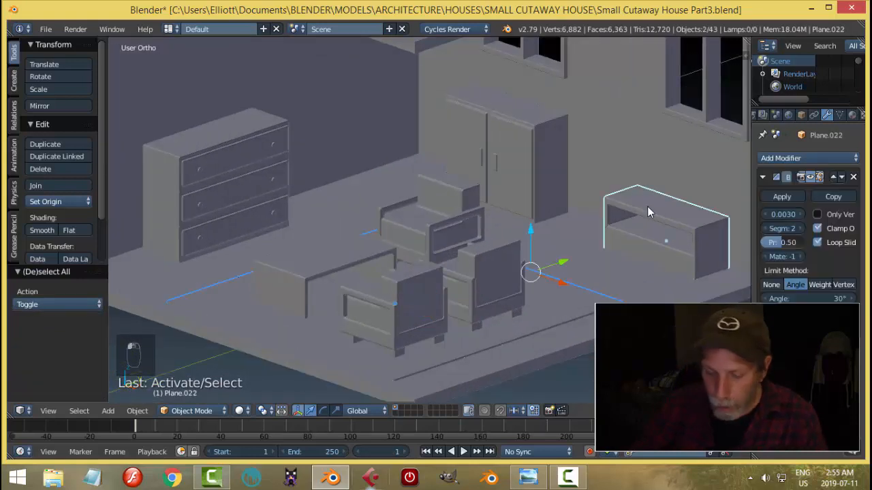
pyautogui.press('ctrl+l')
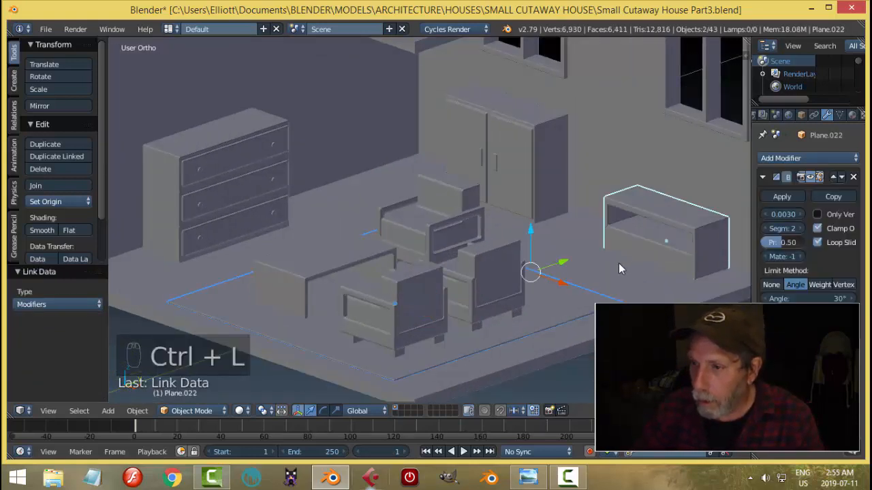
pyautogui.press('a')
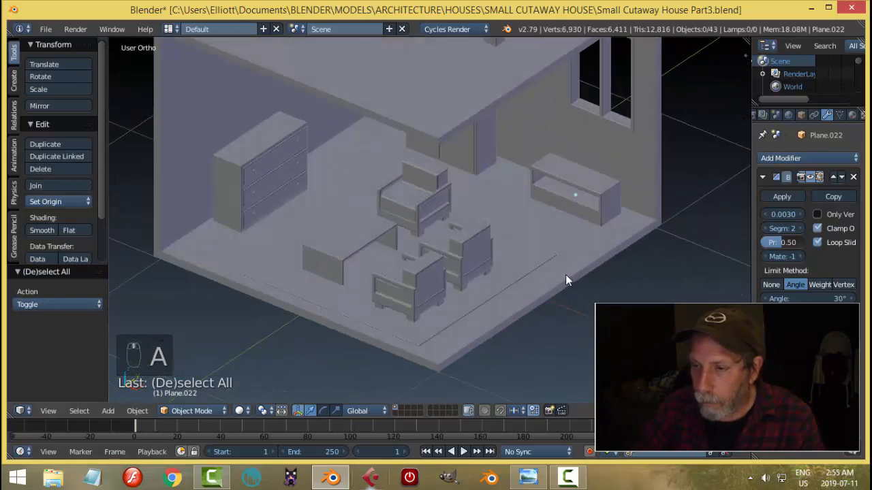